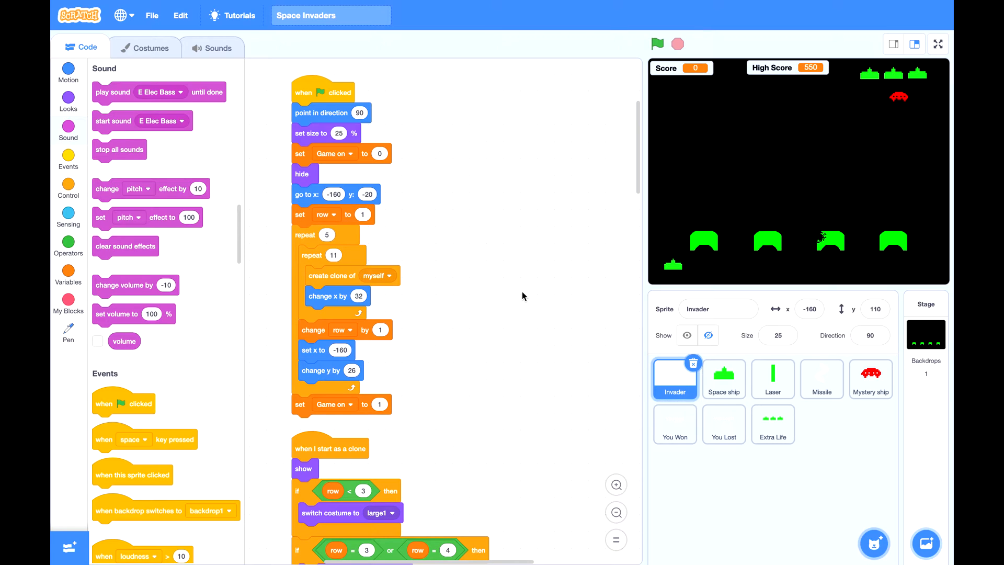
mouse_move(780, 389)
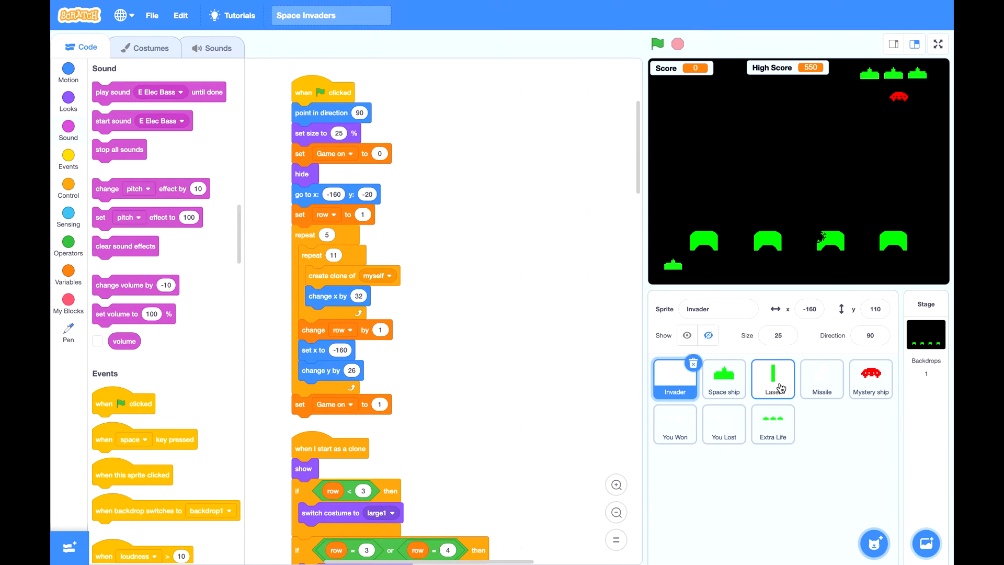
Put a 'start sound fire' block atop the Laser's space-key 'if Game on = 1' block and run the game
click(773, 378)
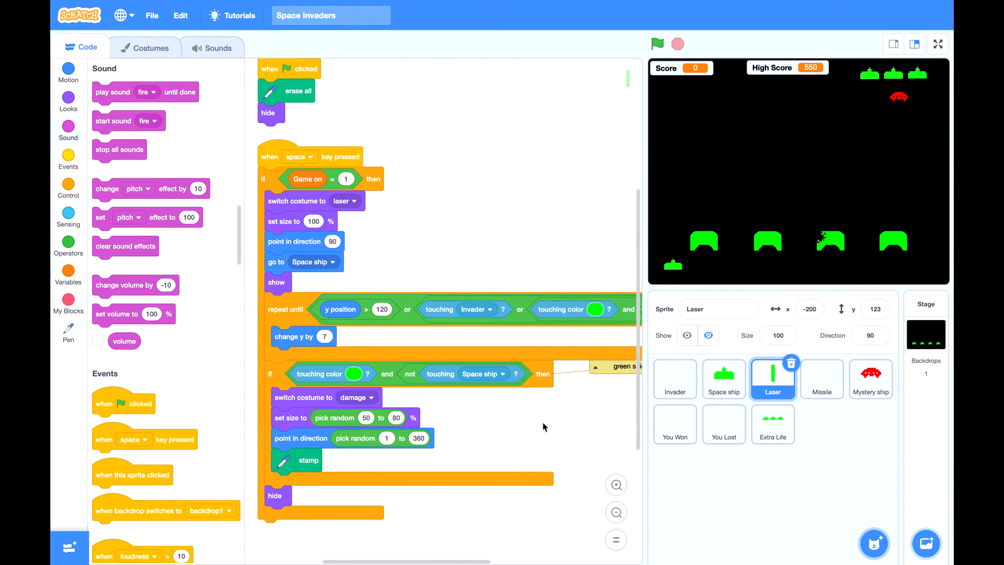
mouse_move(115, 121)
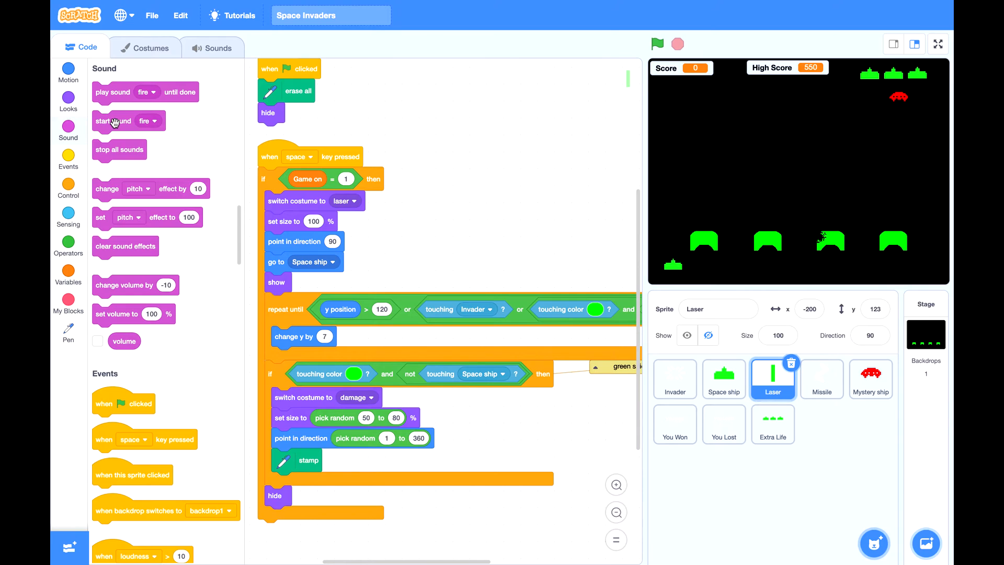
drag(113, 121, 243, 180)
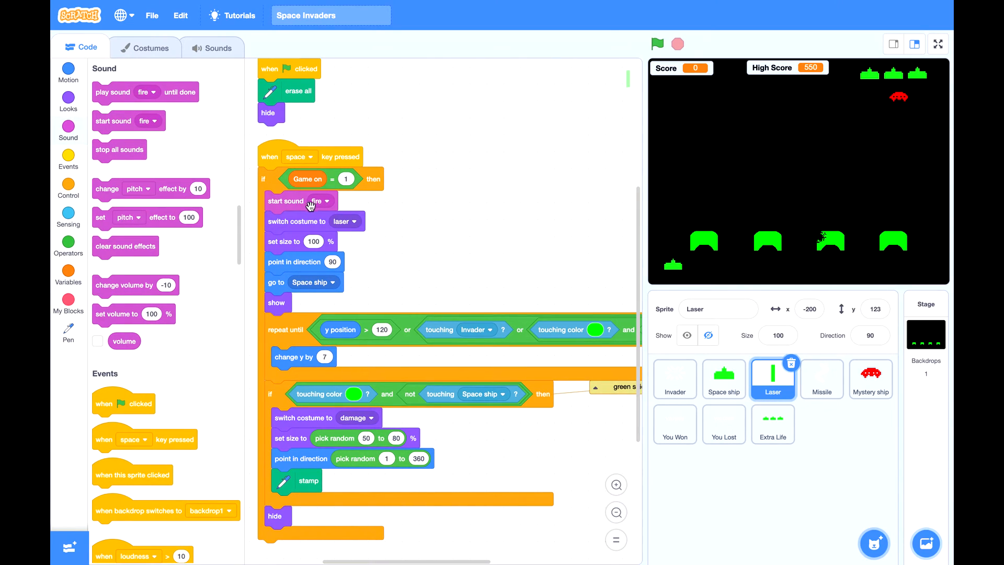
click(657, 43)
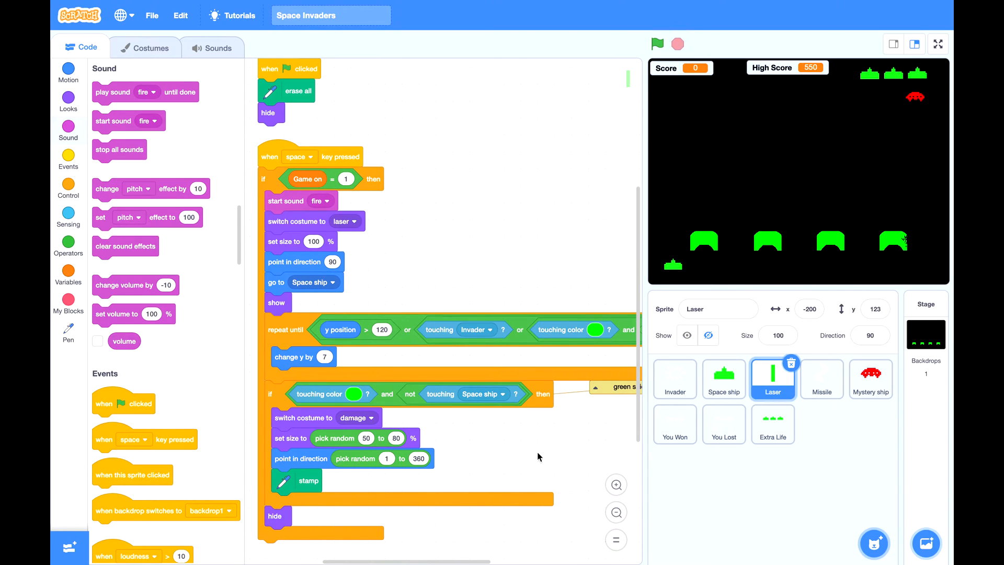
mouse_move(825, 389)
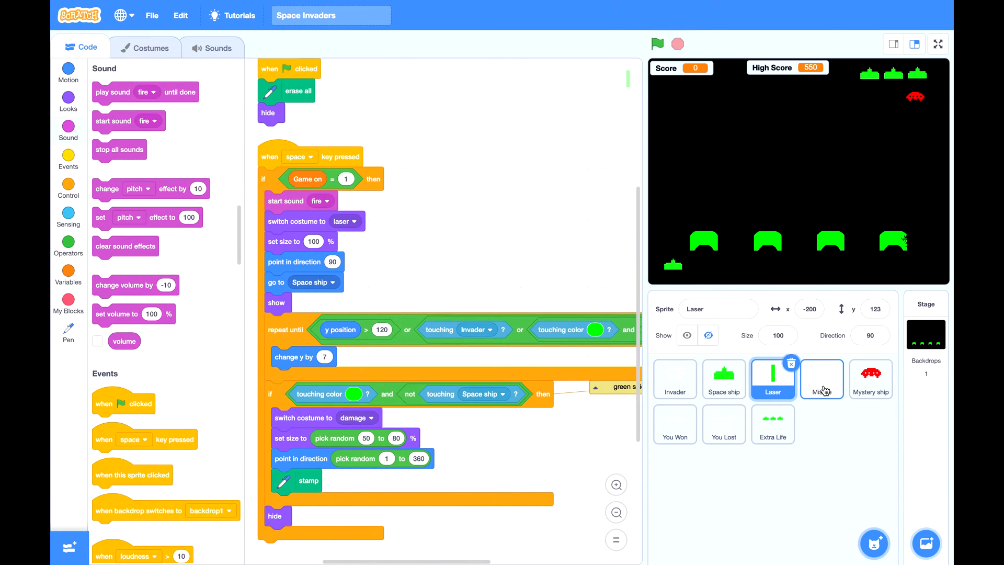
Select the Invader sprite and scroll to its missile-firing script
click(821, 379)
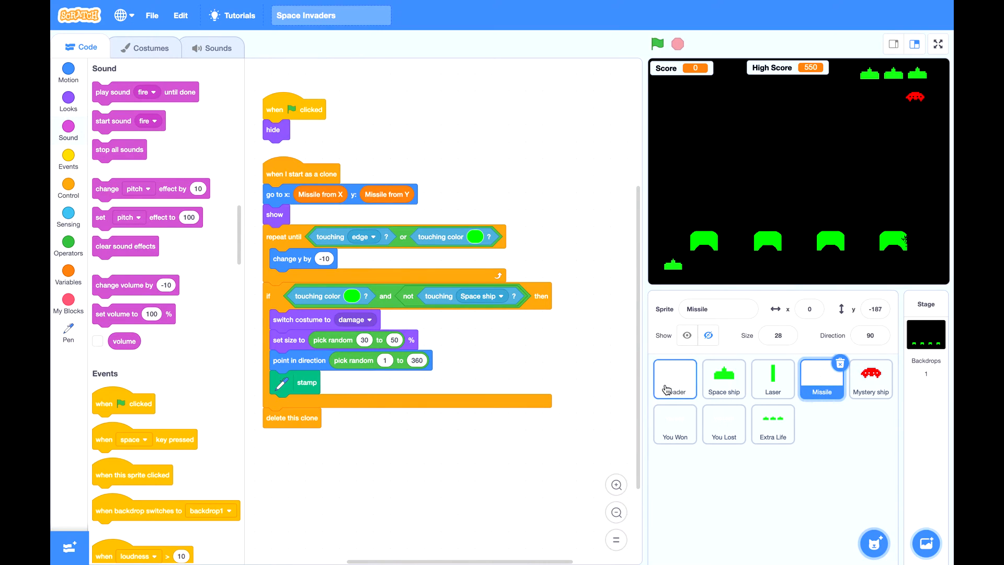
click(675, 379)
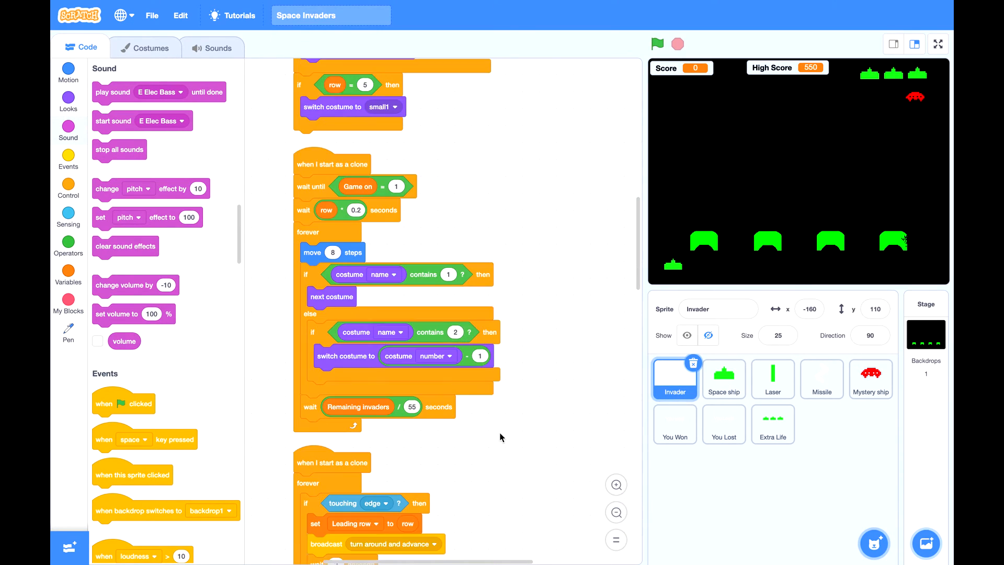
scroll(down, 3)
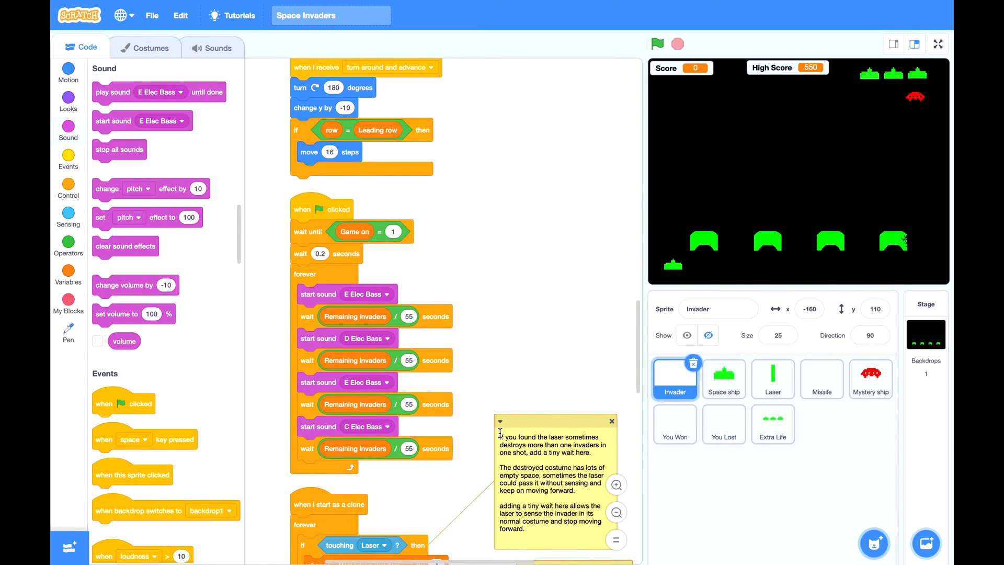
scroll(down, 3)
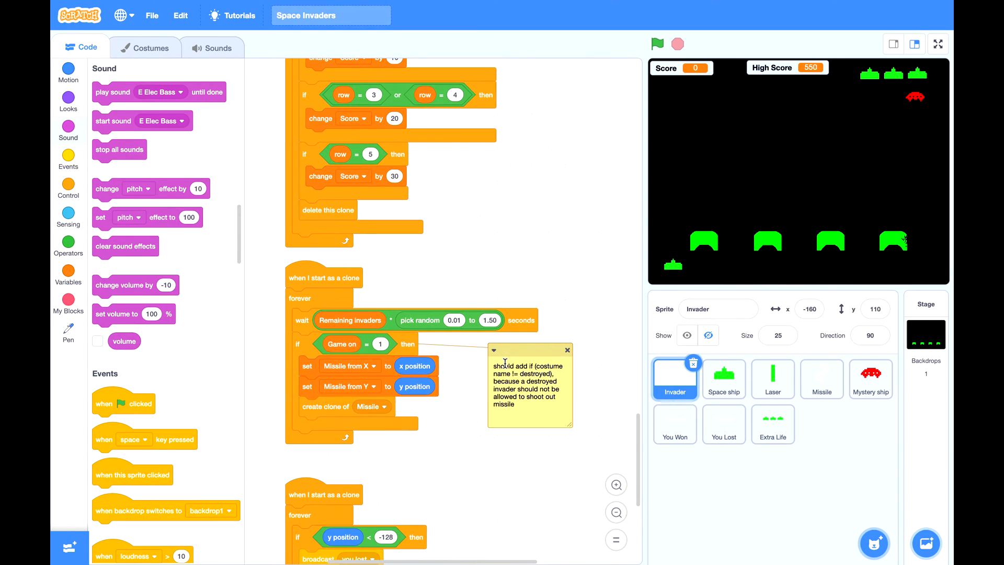
mouse_move(122, 127)
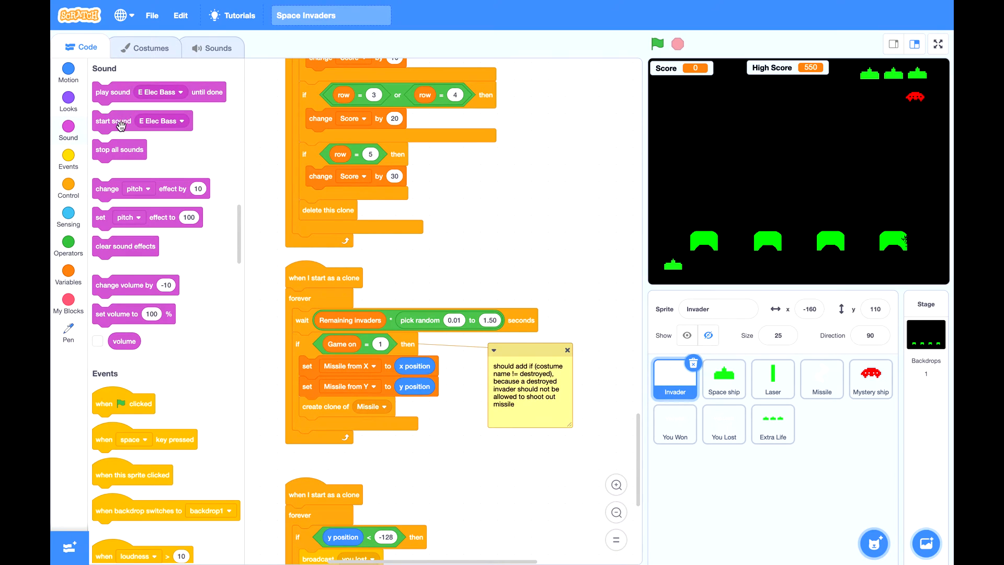
Add 'start sound fire' to the missile-firing 'if Game on = 1' and run the game
drag(114, 120, 292, 315)
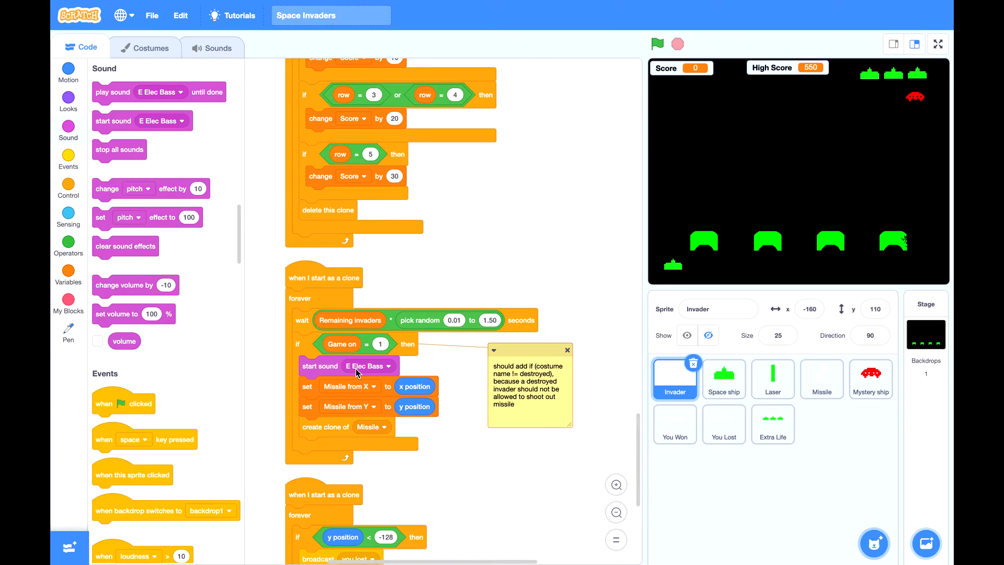
click(388, 366)
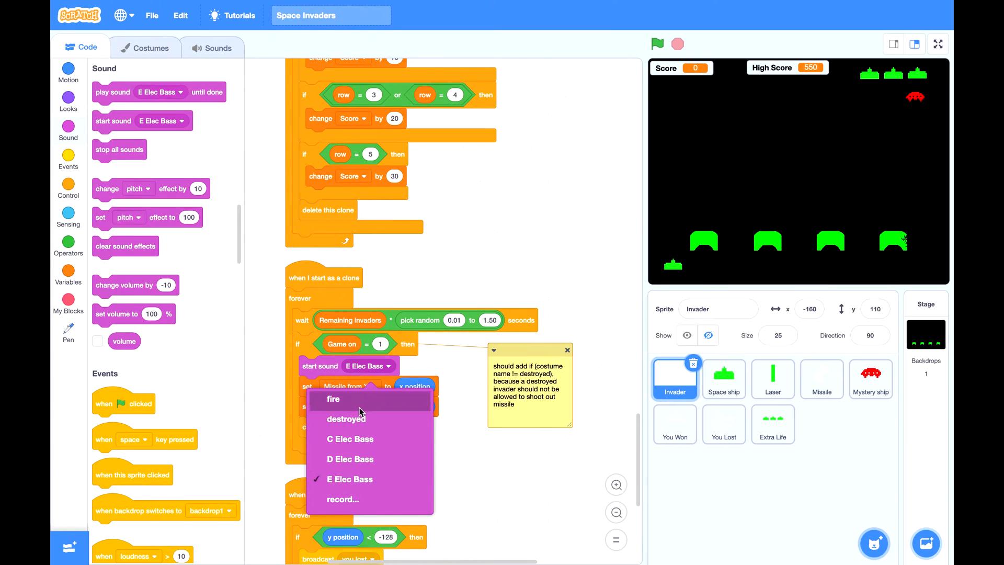
click(333, 399)
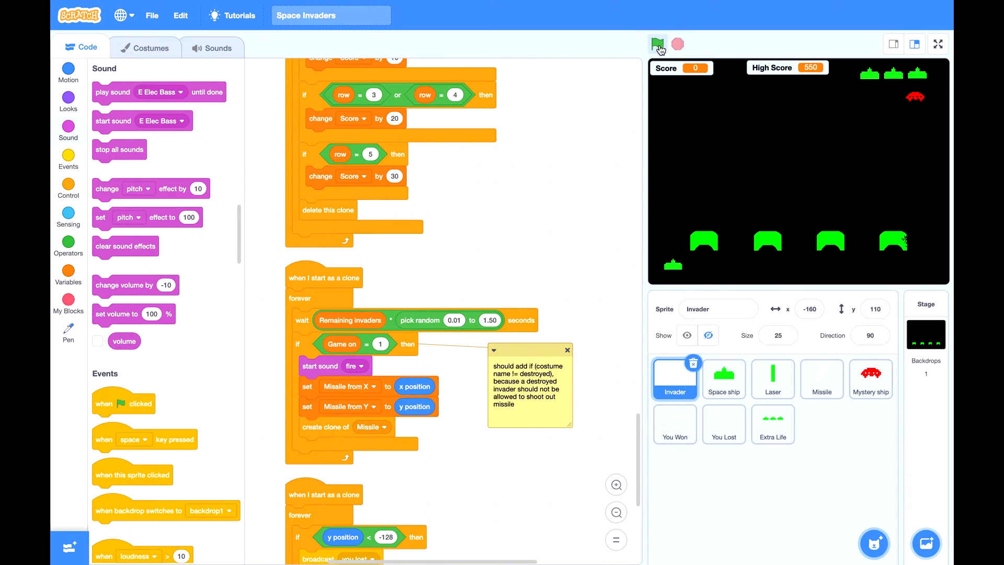
click(657, 43)
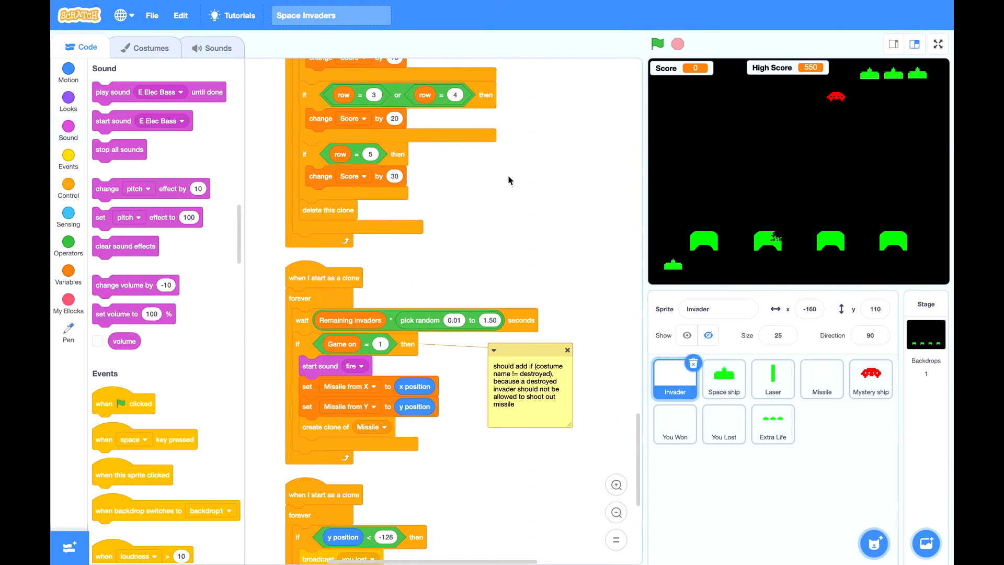
Wrap the invader's firing blocks in 'if not costume name = destroyed'
scroll(down, 3)
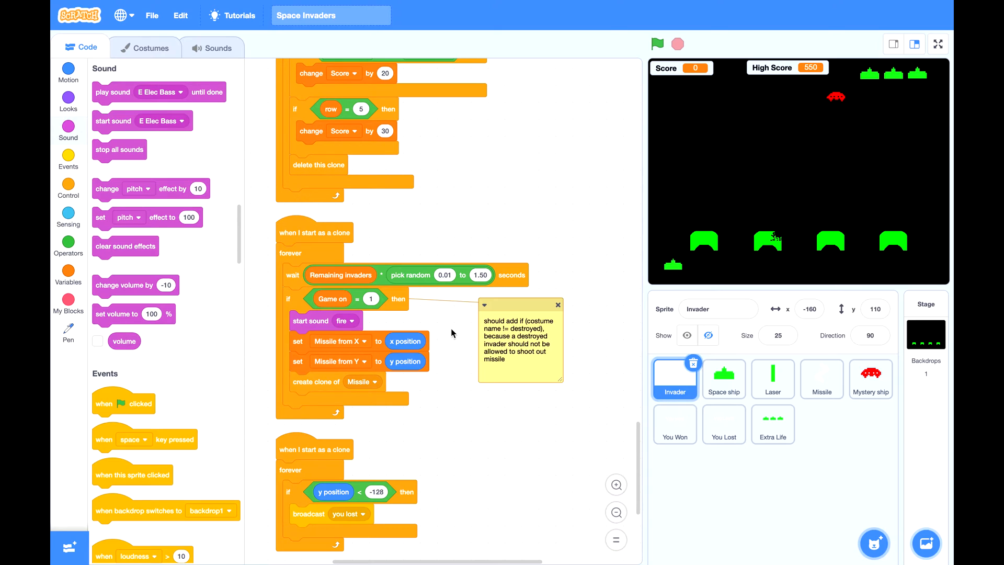
mouse_move(464, 410)
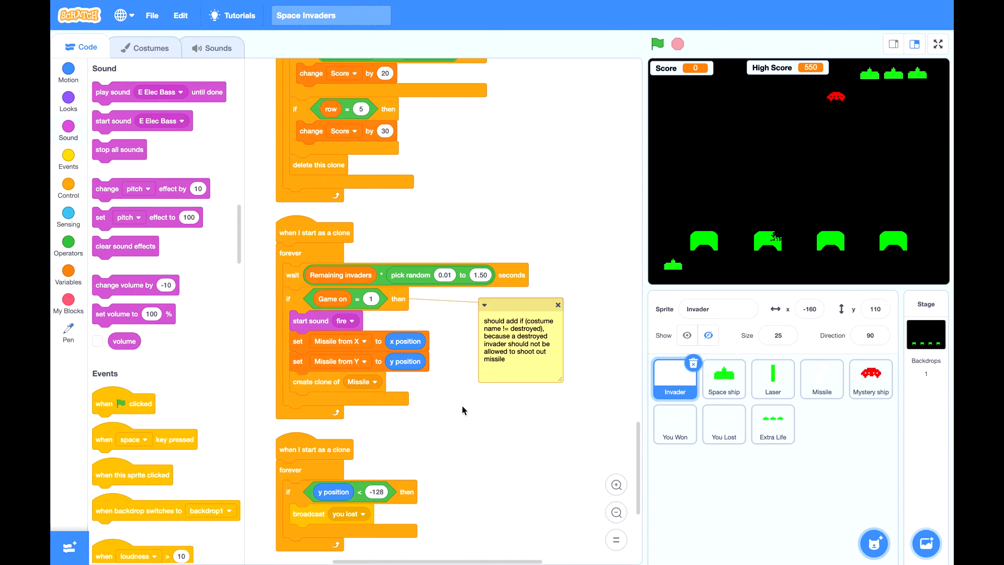
mouse_move(445, 340)
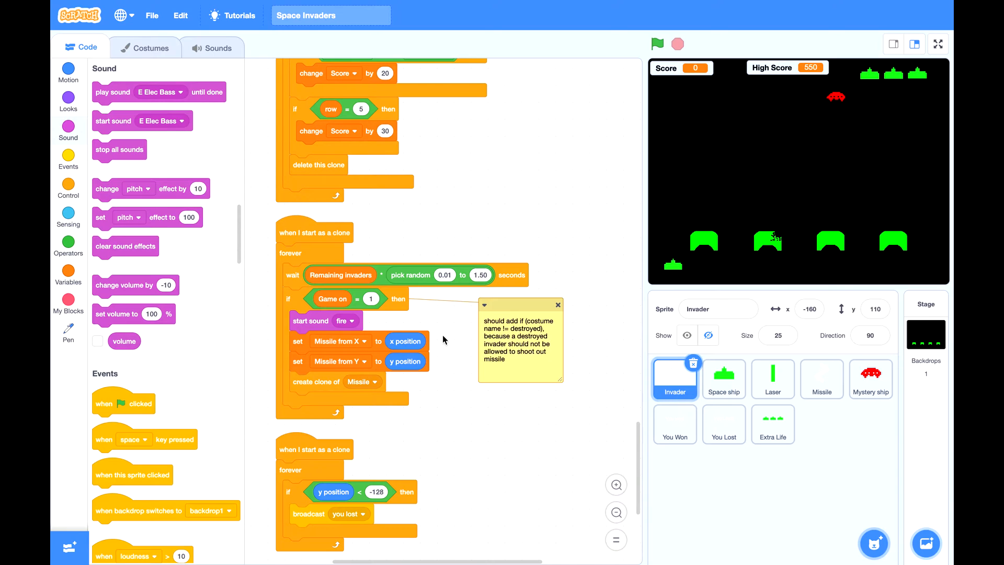
mouse_move(333, 352)
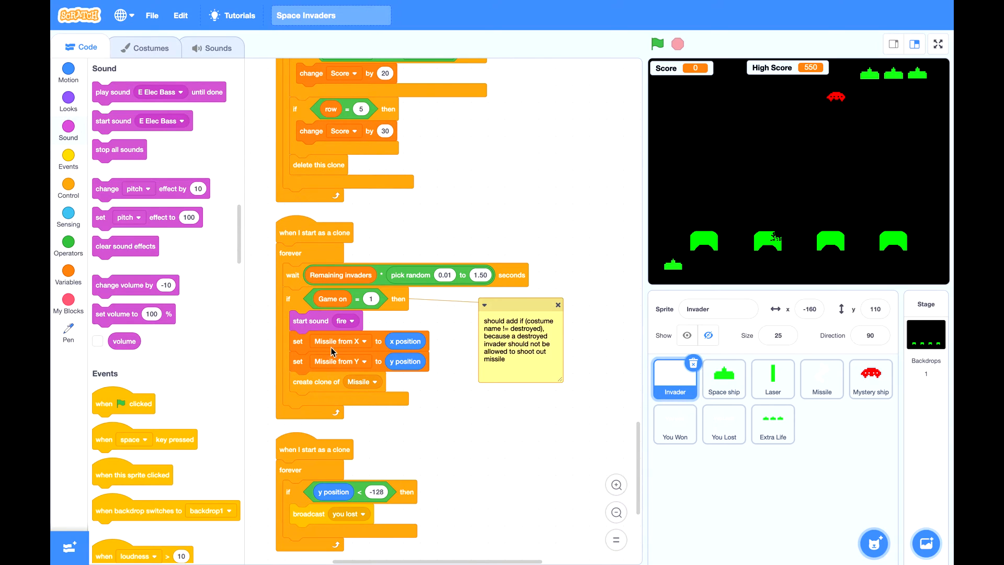
mouse_move(233, 202)
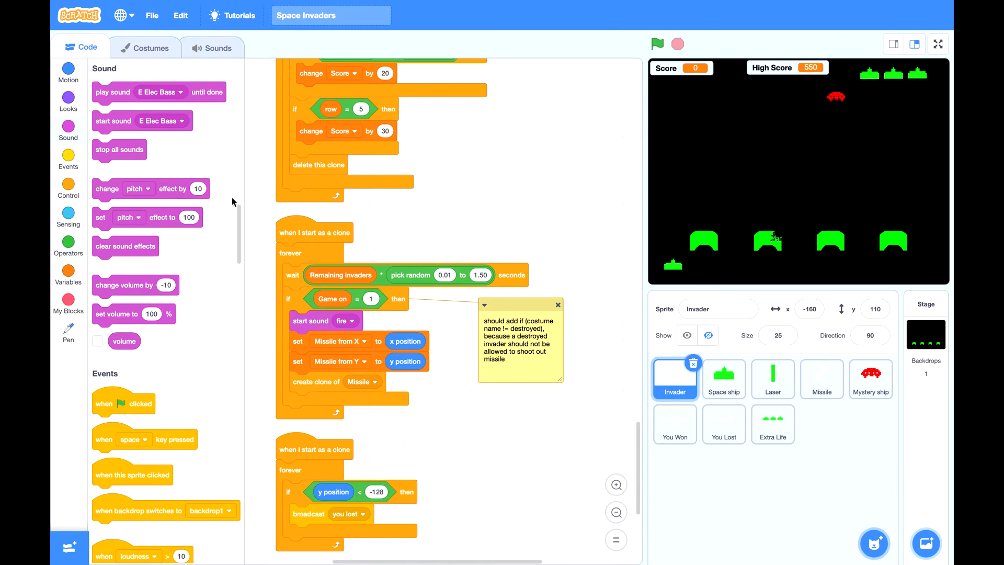
click(68, 157)
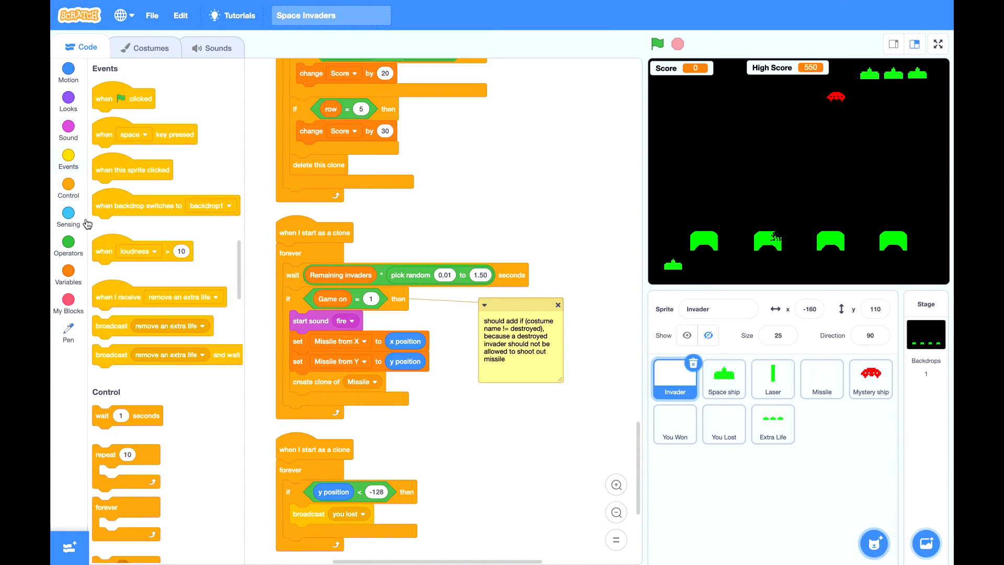
click(69, 187)
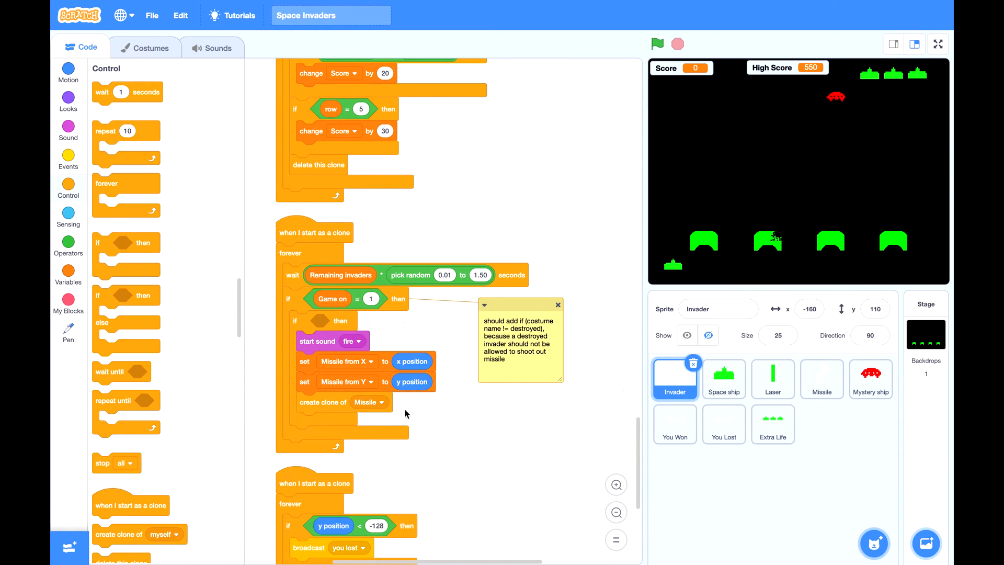
click(68, 242)
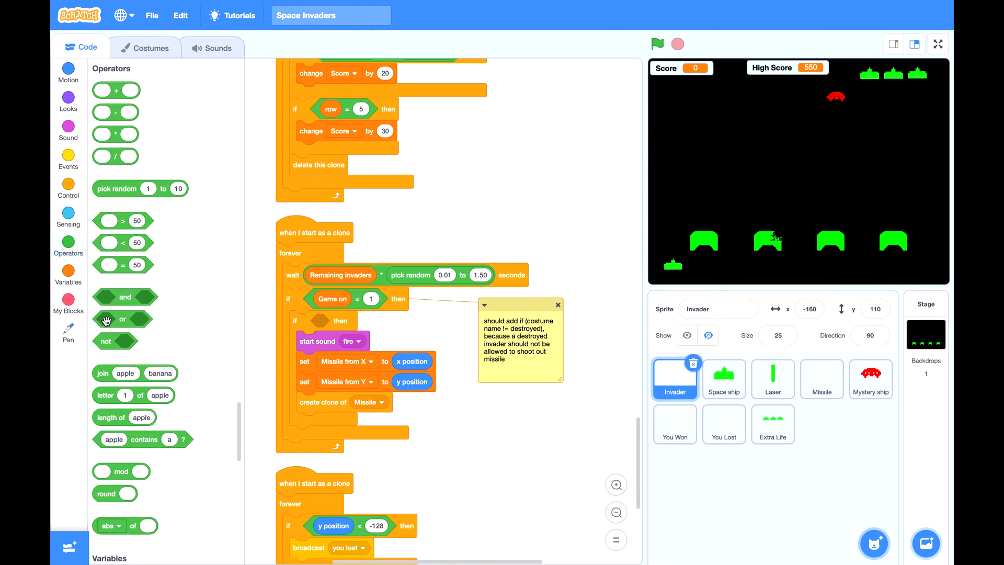
drag(106, 340, 322, 320)
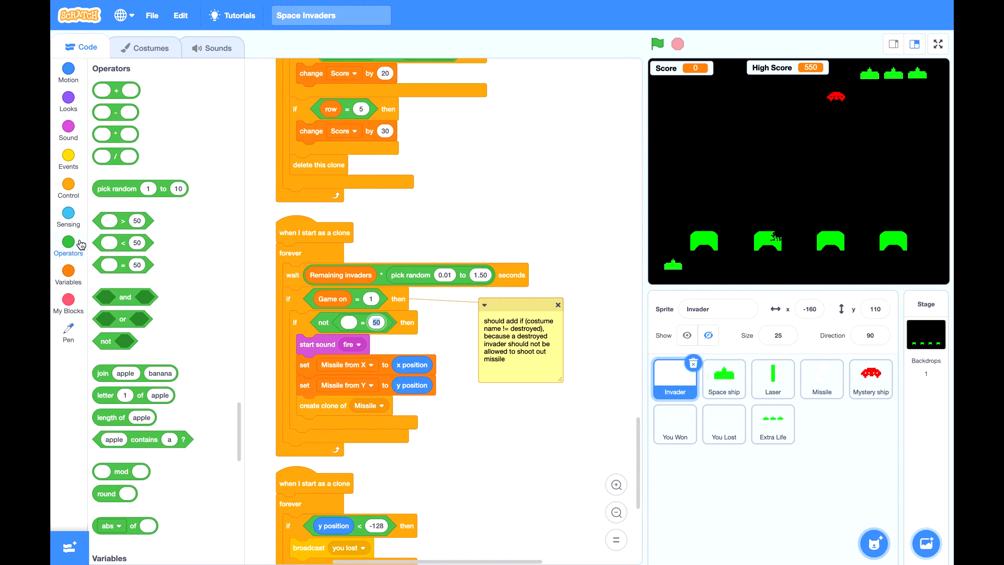
click(68, 99)
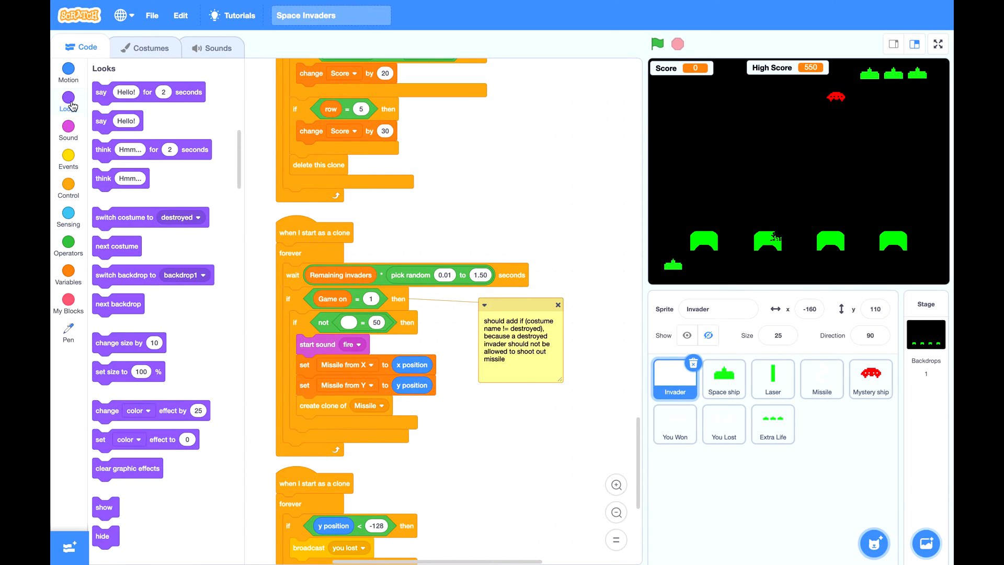
scroll(down, 3)
text(d)
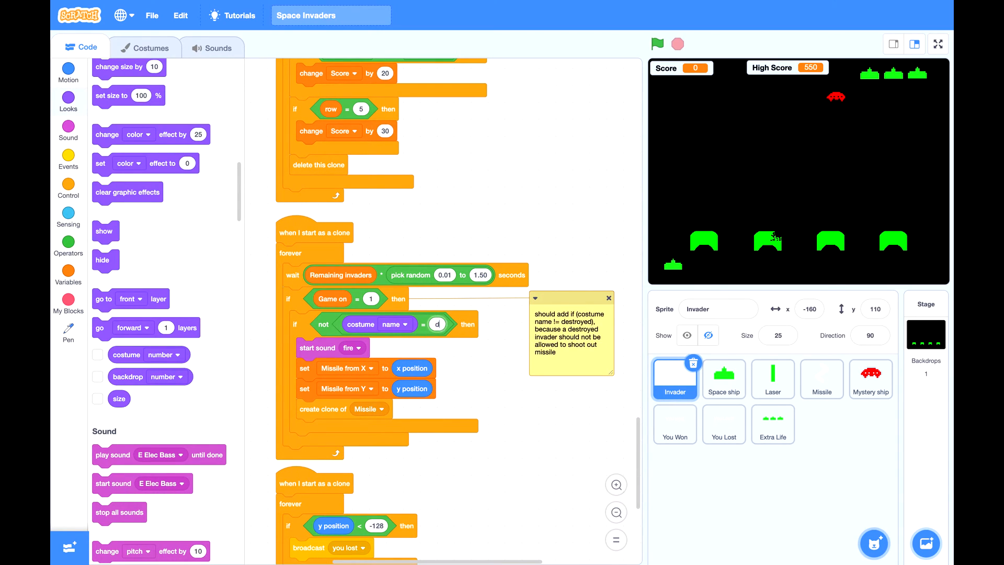
text(estroyed)
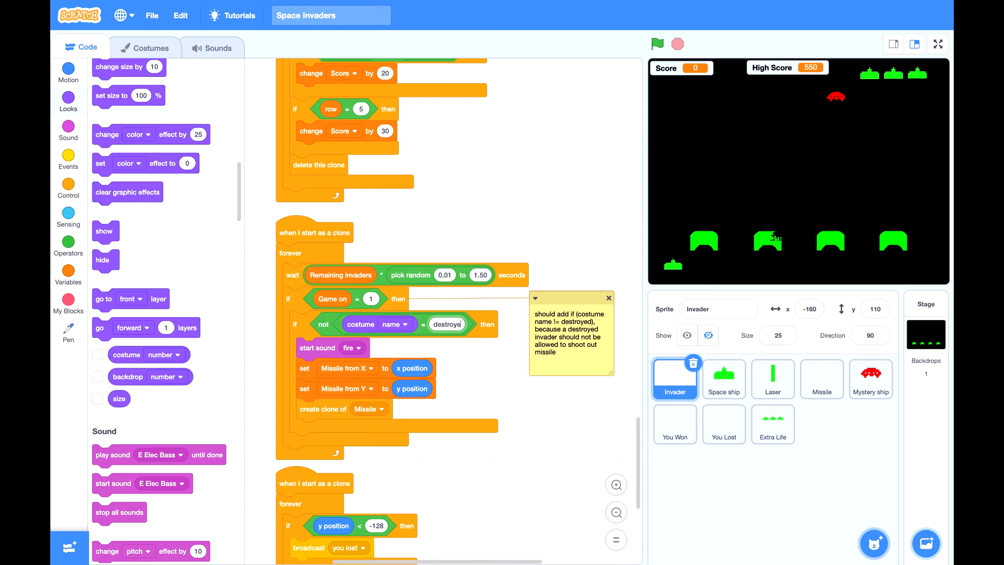
mouse_move(486, 386)
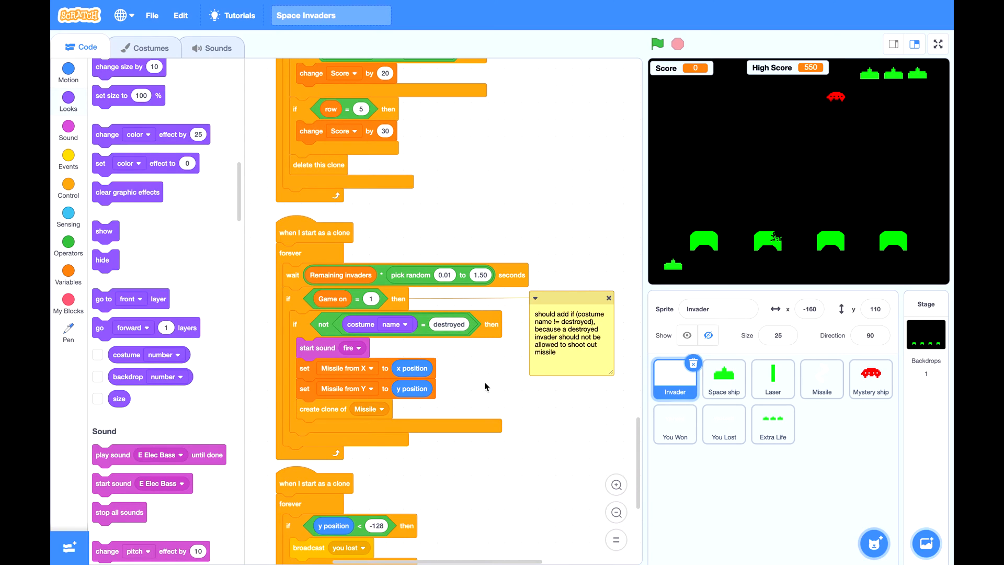
mouse_move(488, 364)
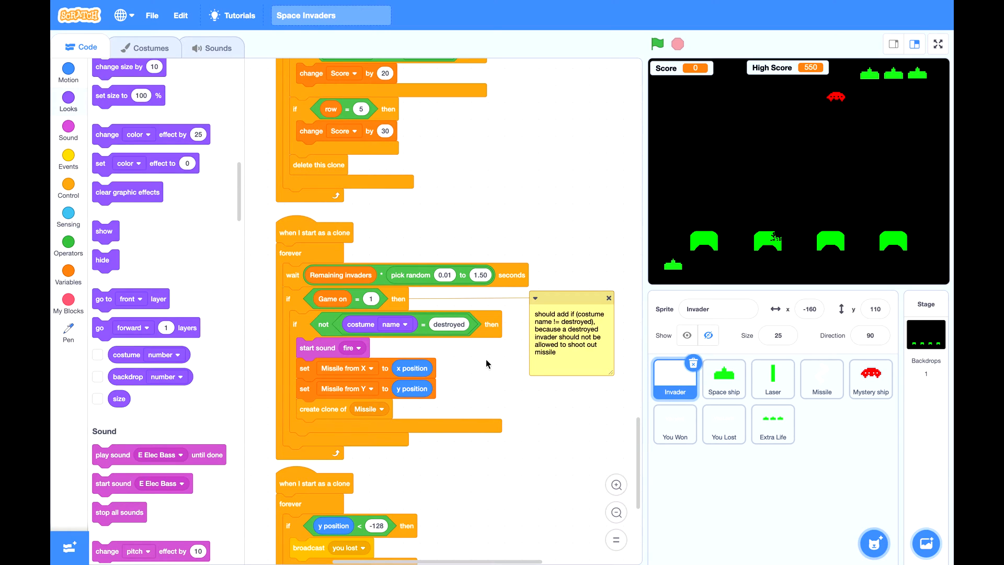
mouse_move(482, 361)
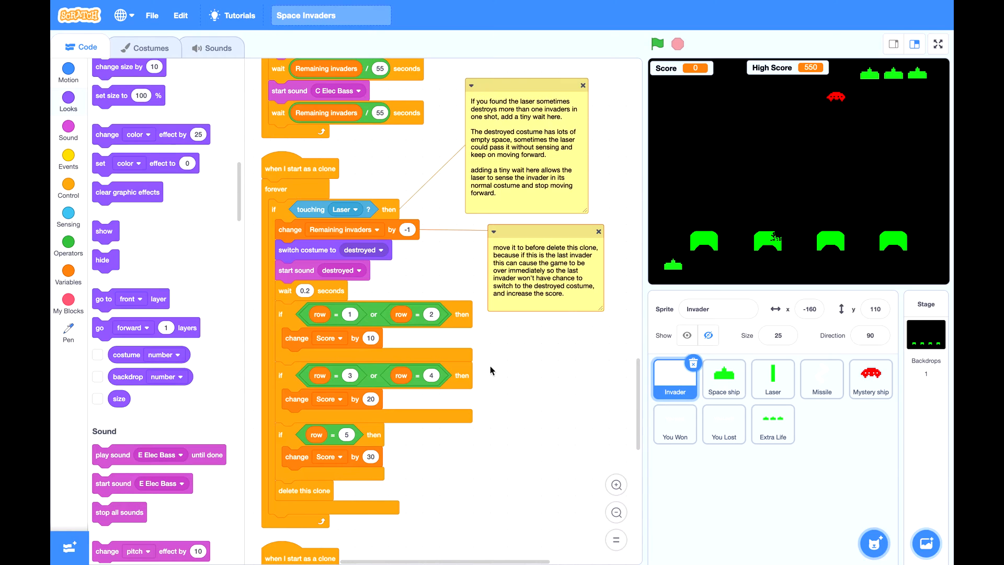
mouse_move(461, 315)
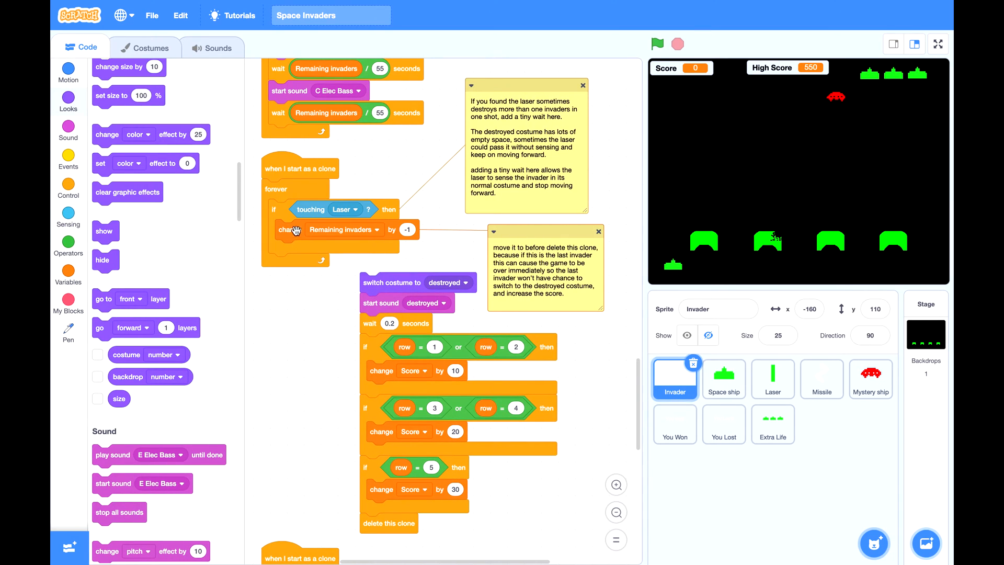
Move 'change Remaining invaders by -1' to just above 'delete this clone'
drag(295, 229, 386, 514)
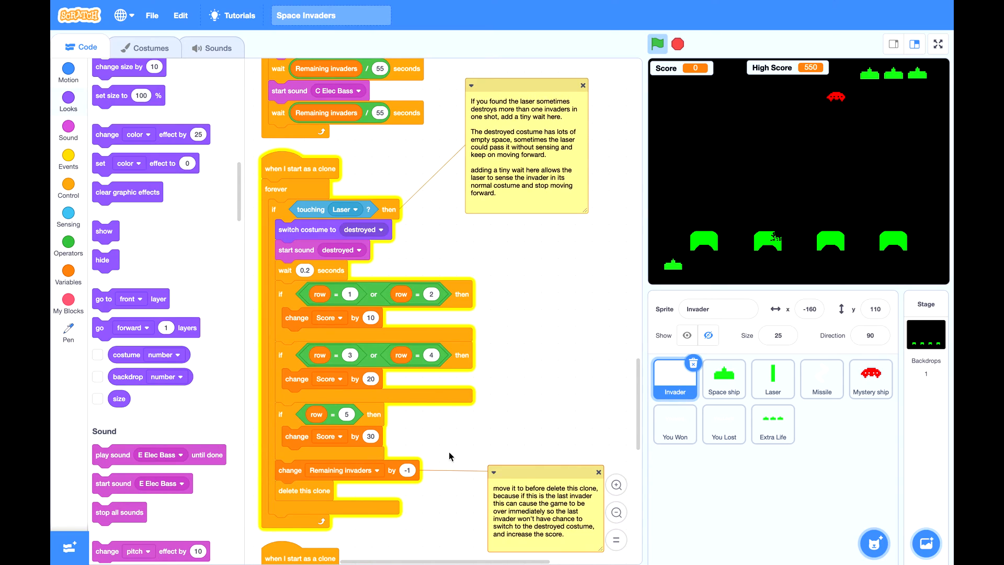
mouse_move(452, 441)
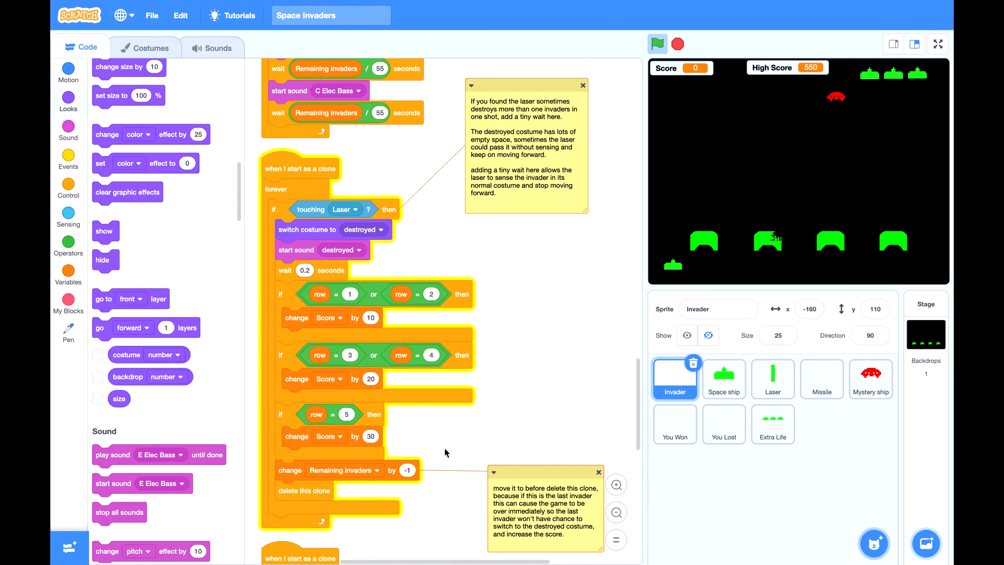
mouse_move(442, 456)
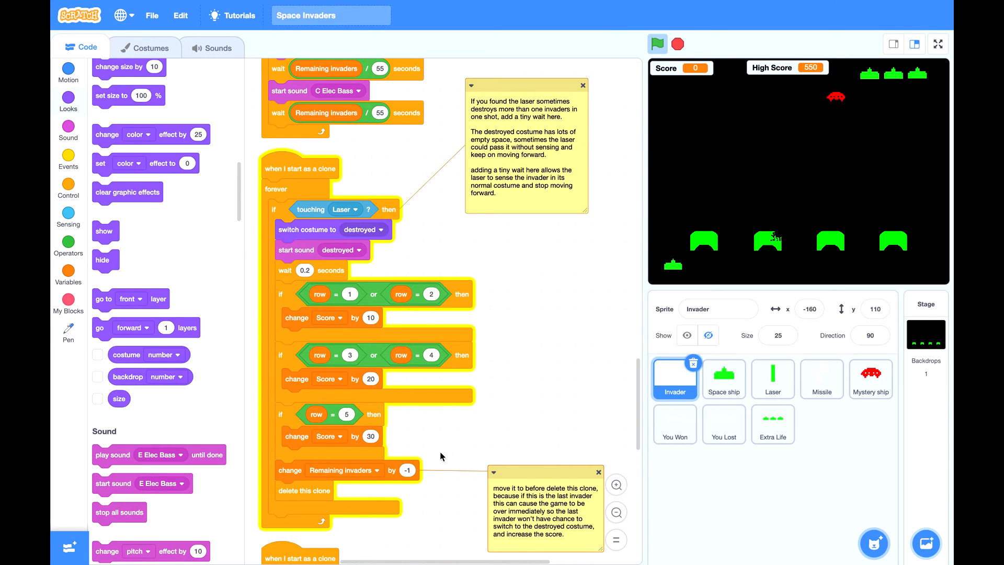
mouse_move(452, 469)
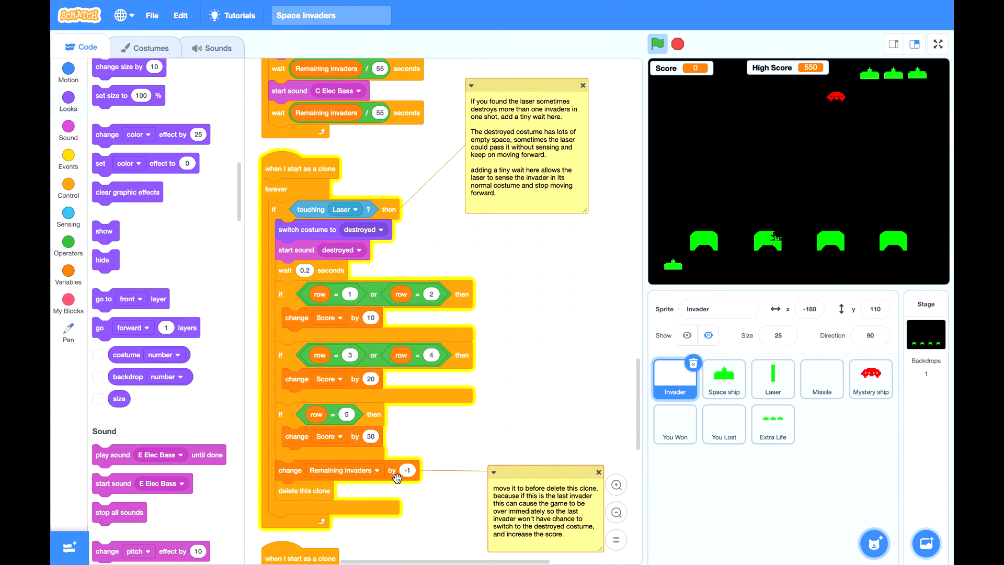
mouse_move(664, 436)
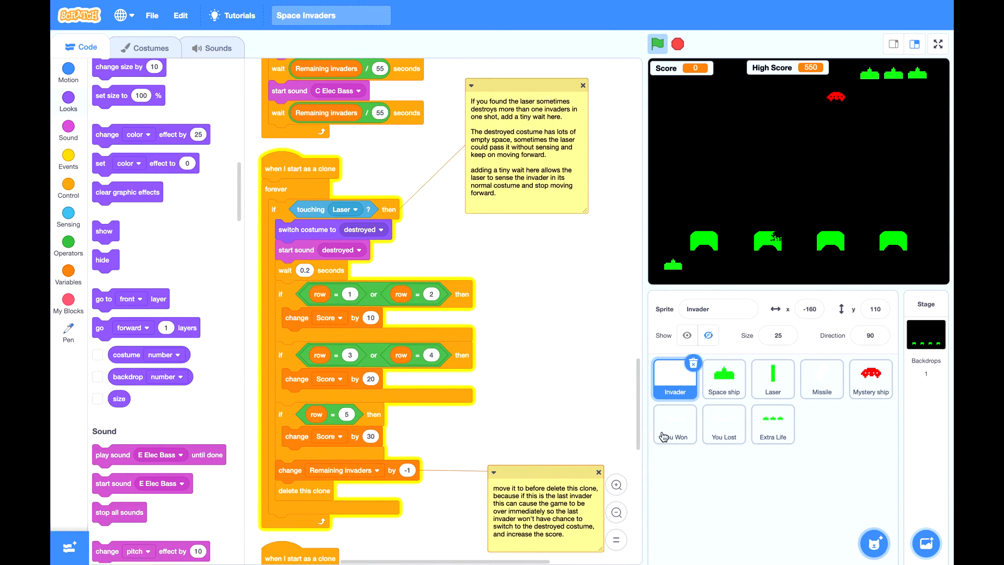
mouse_move(543, 437)
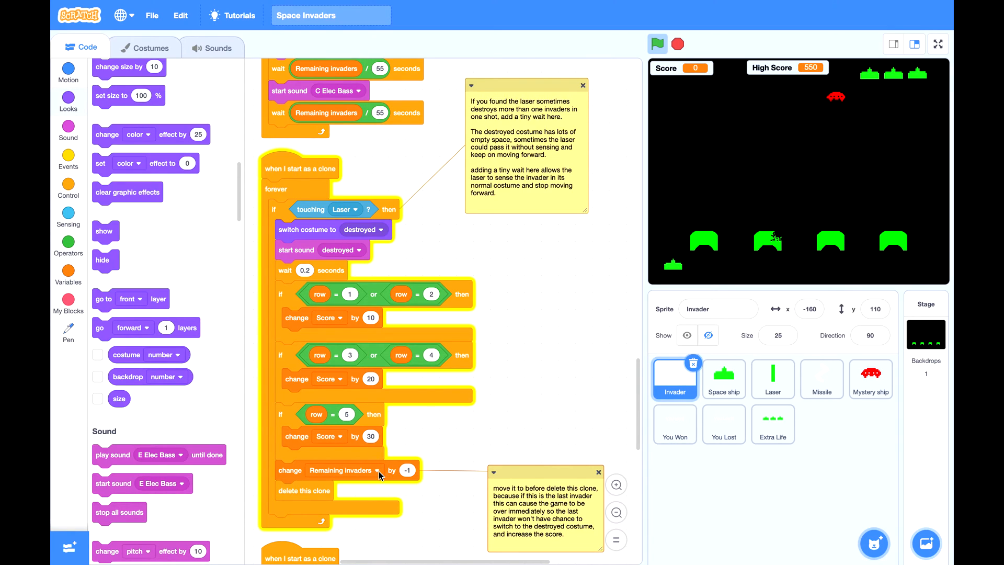
mouse_move(380, 224)
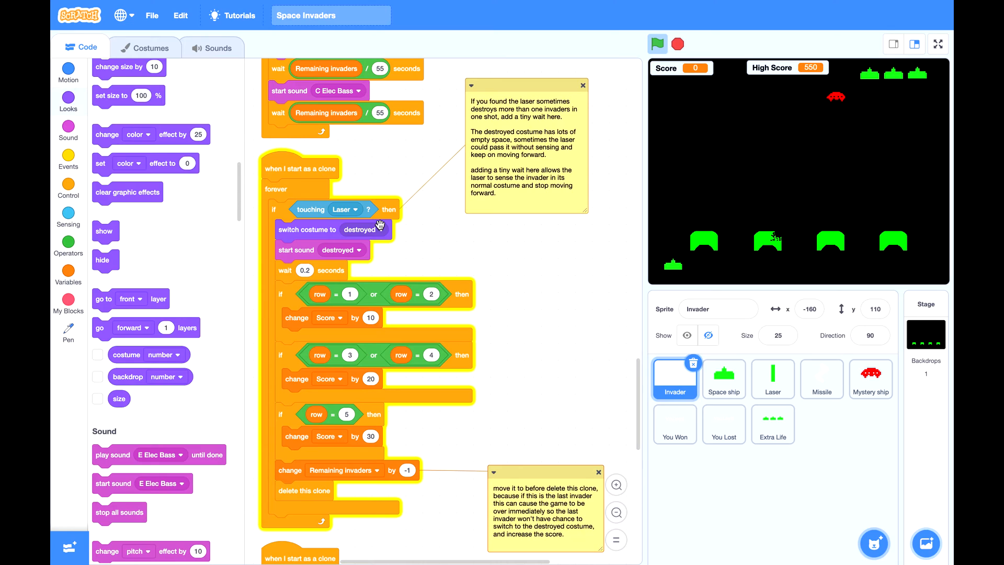
mouse_move(397, 243)
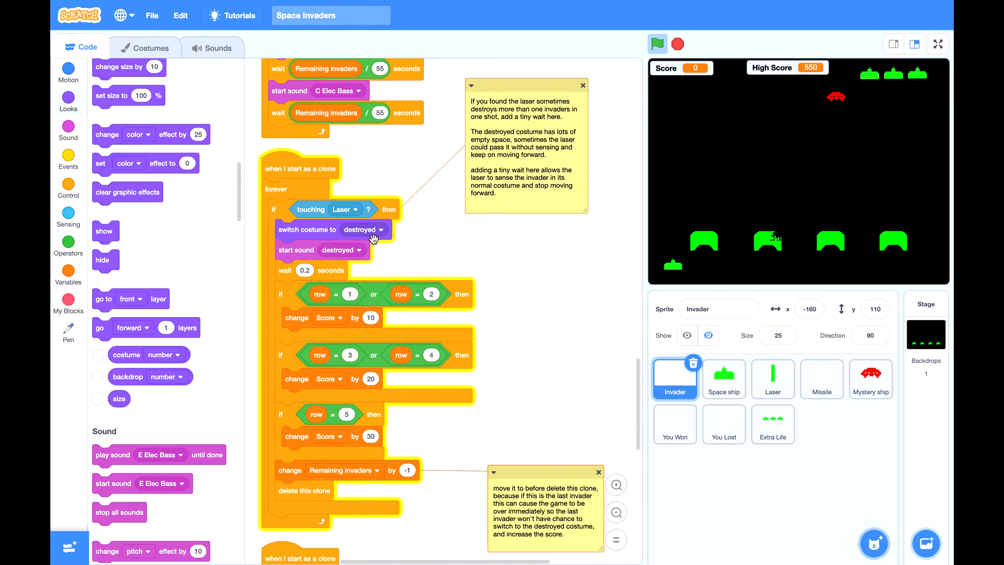
mouse_move(363, 343)
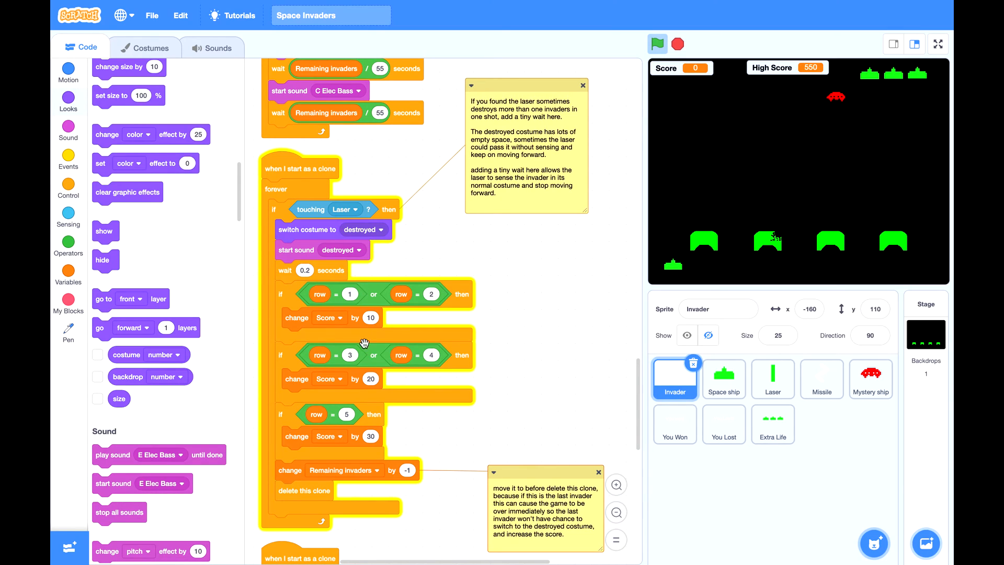
mouse_move(452, 421)
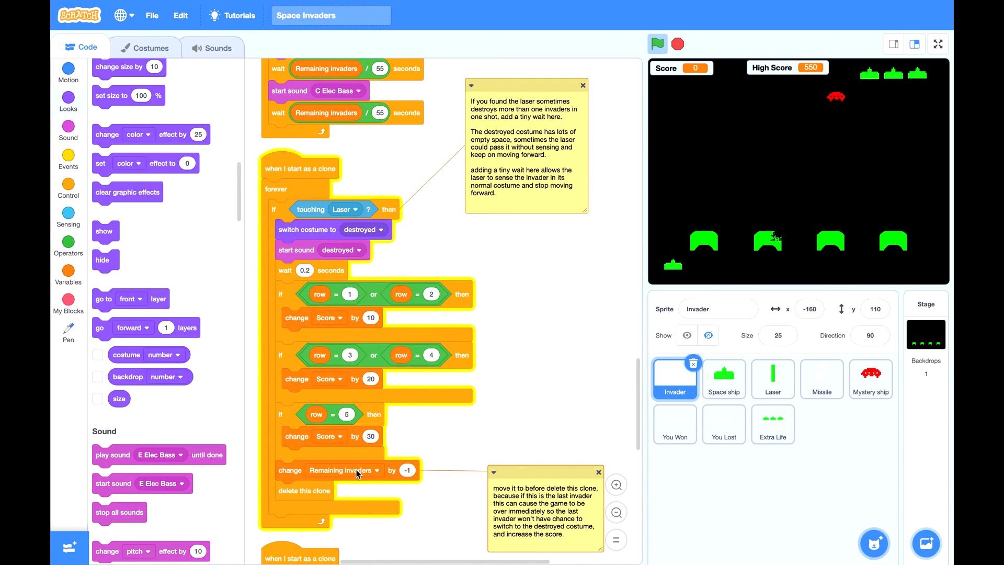
mouse_move(320, 490)
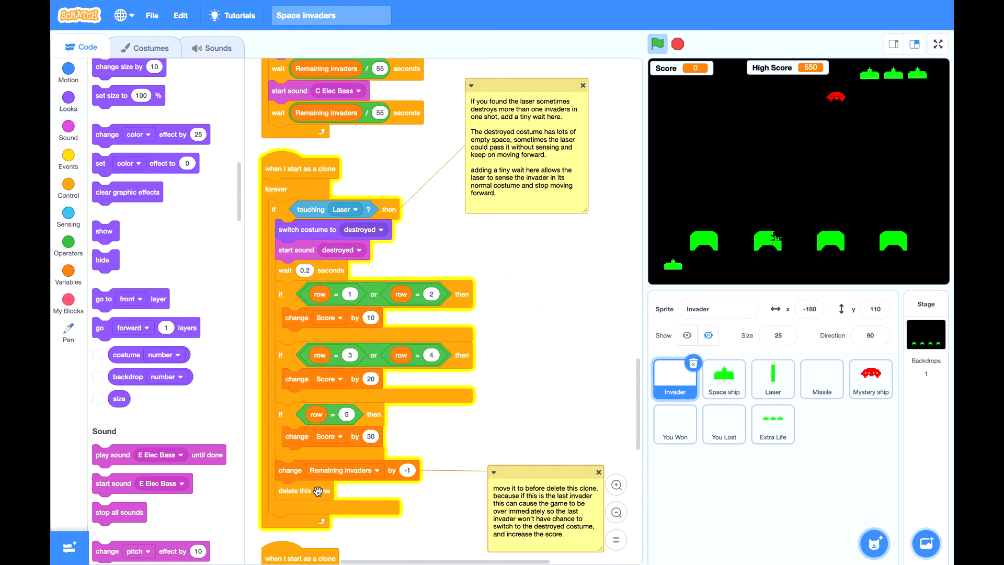
mouse_move(350, 499)
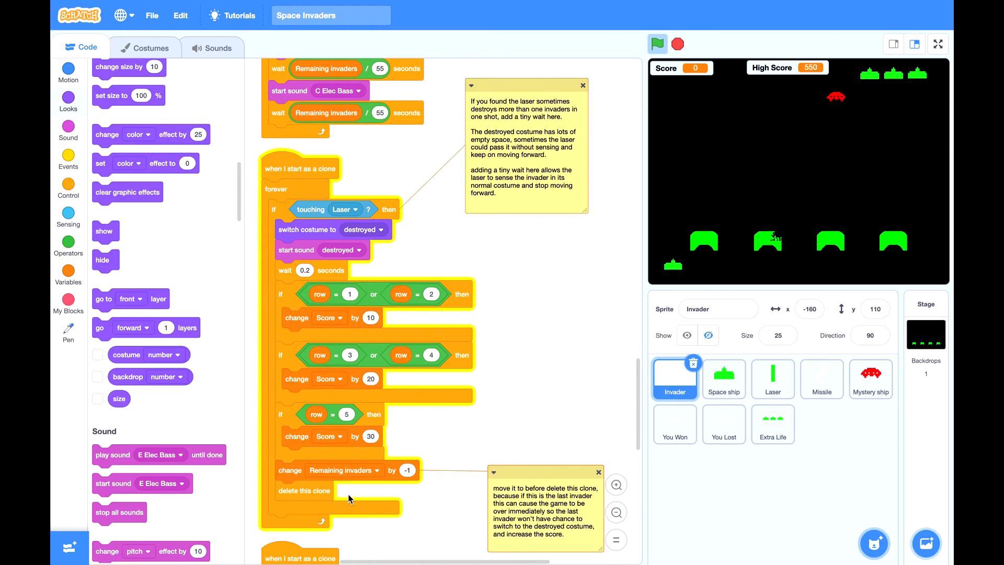
mouse_move(481, 460)
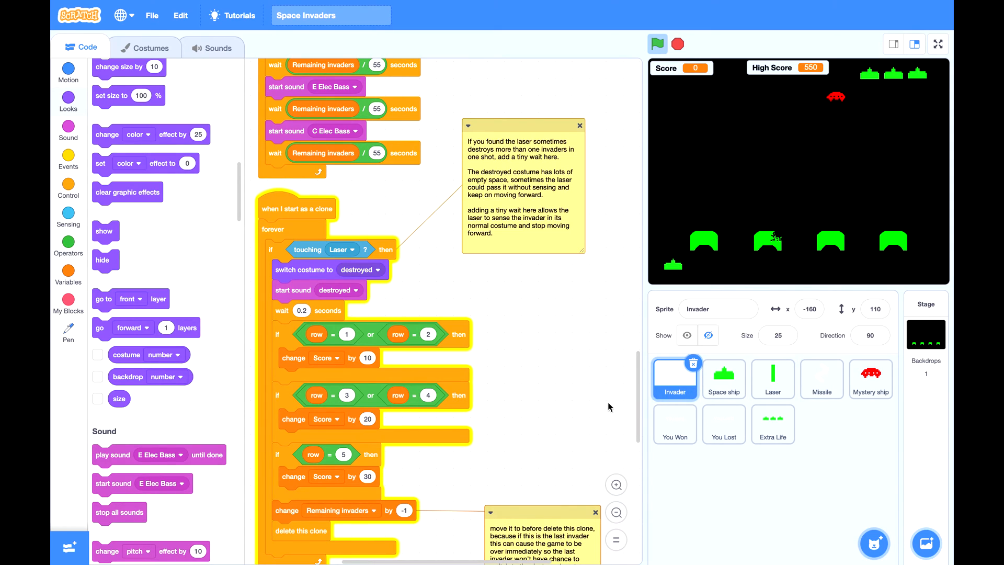
mouse_move(605, 407)
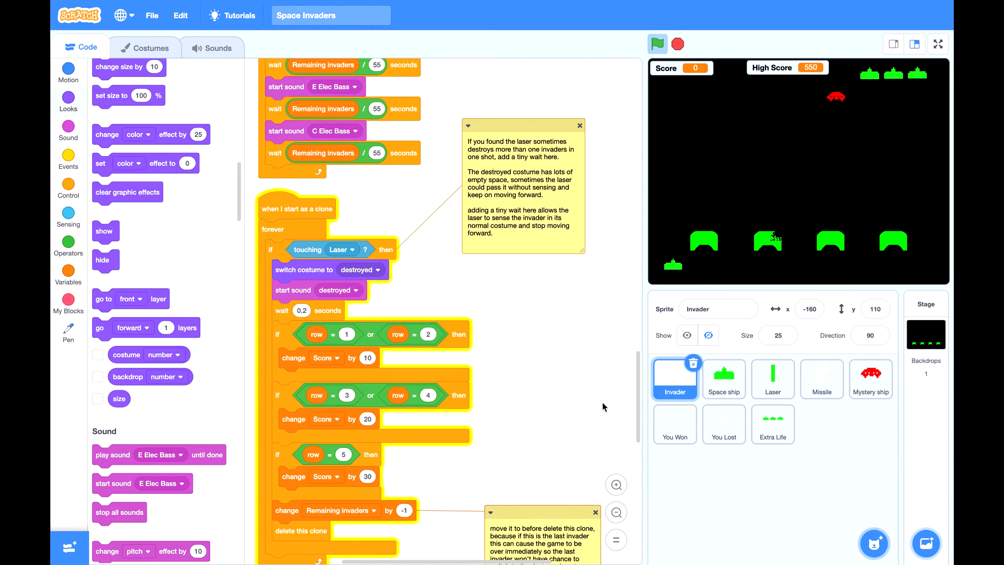
mouse_move(328, 297)
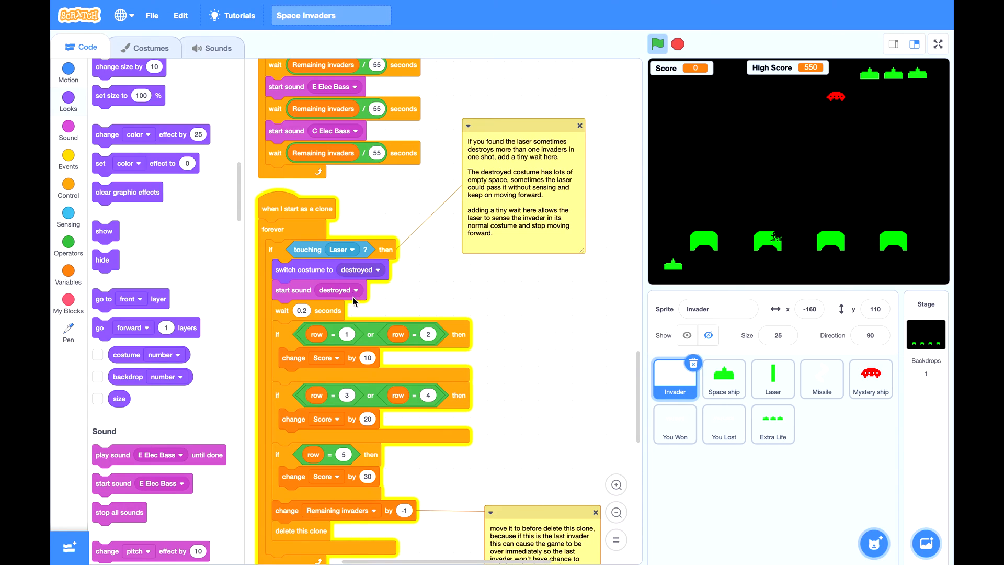
mouse_move(64, 178)
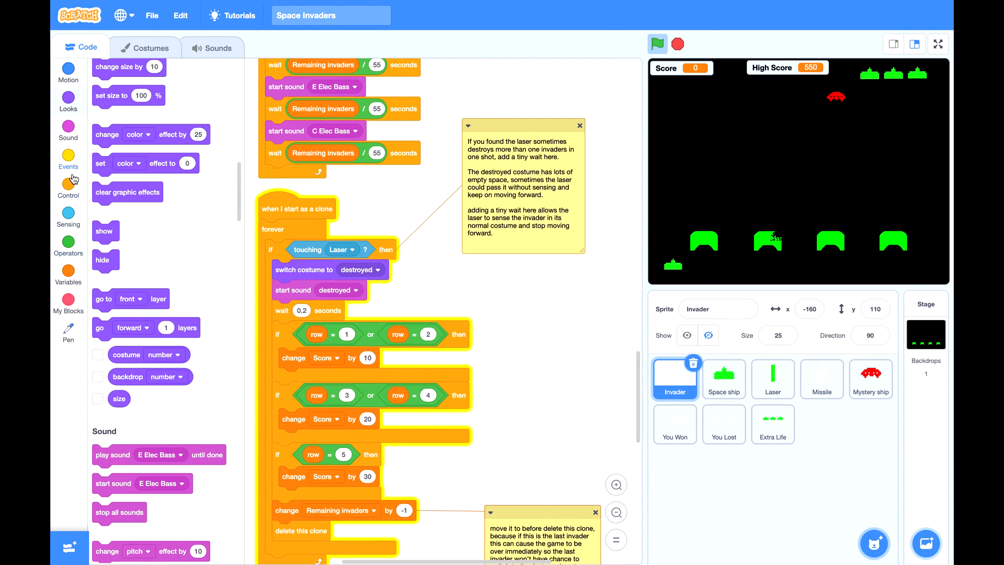
Add a 'wait 0.1 seconds' block first inside the invader's 'if touching Laser' check
click(68, 190)
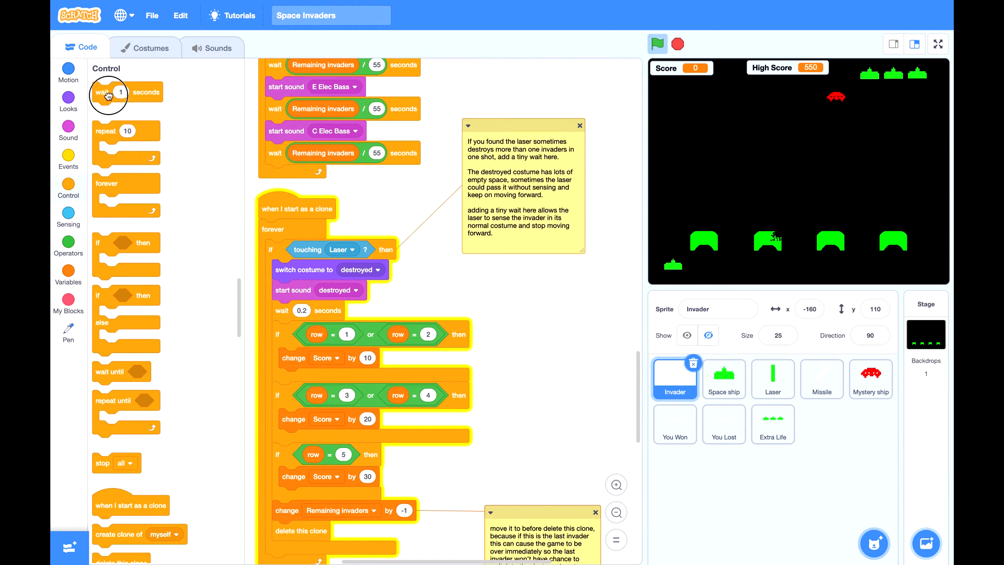
drag(109, 91, 301, 268)
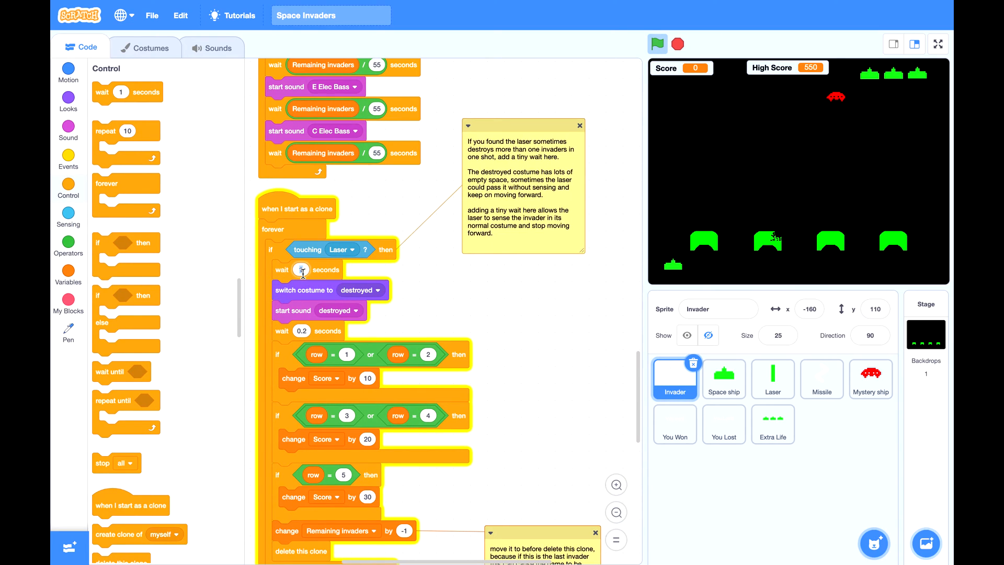
text(0.1)
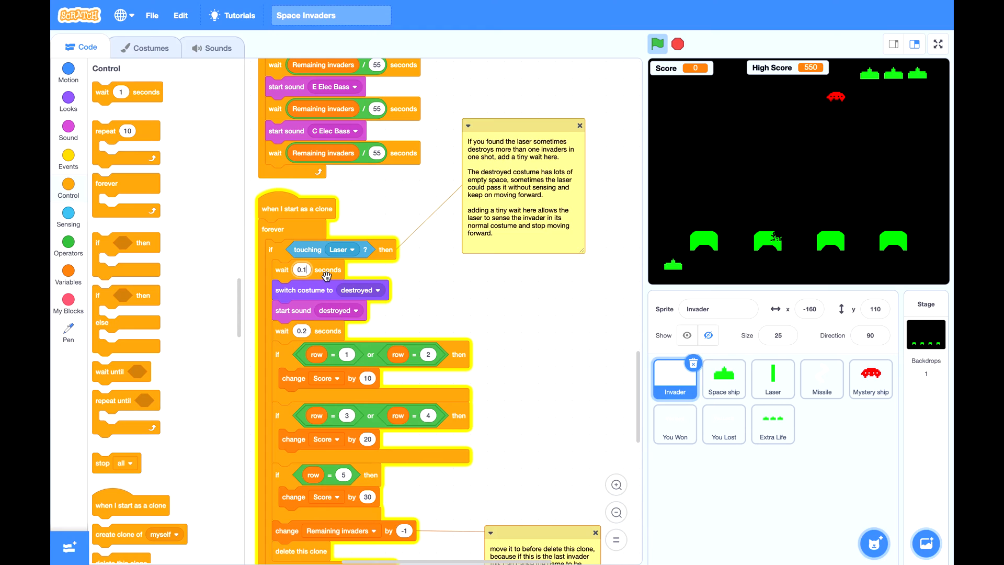
mouse_move(318, 271)
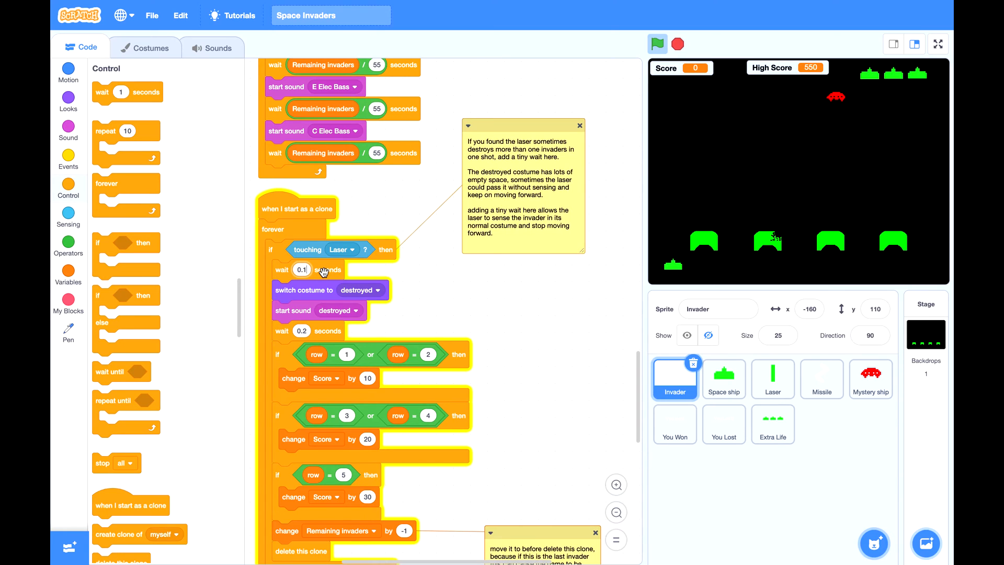
mouse_move(346, 277)
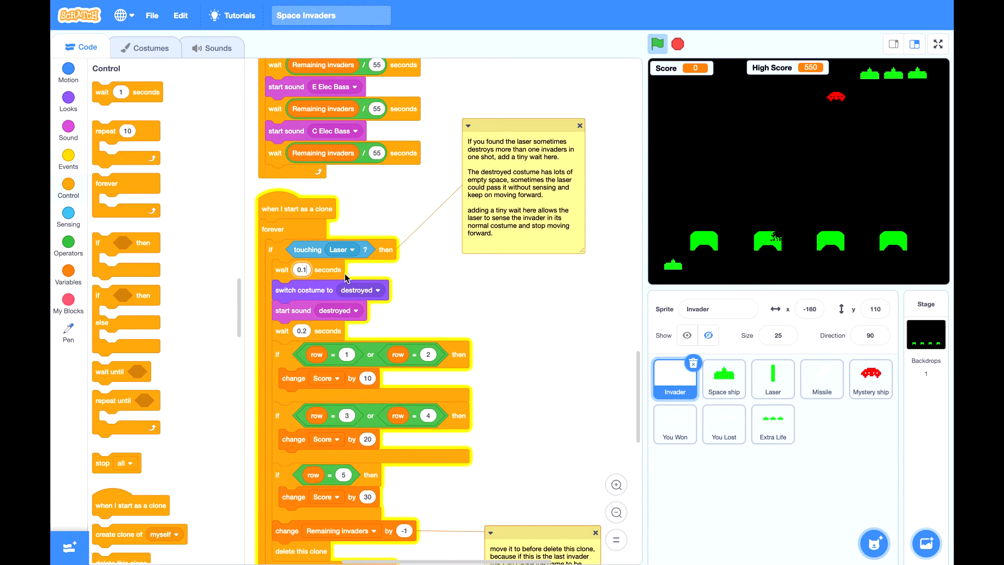
mouse_move(325, 279)
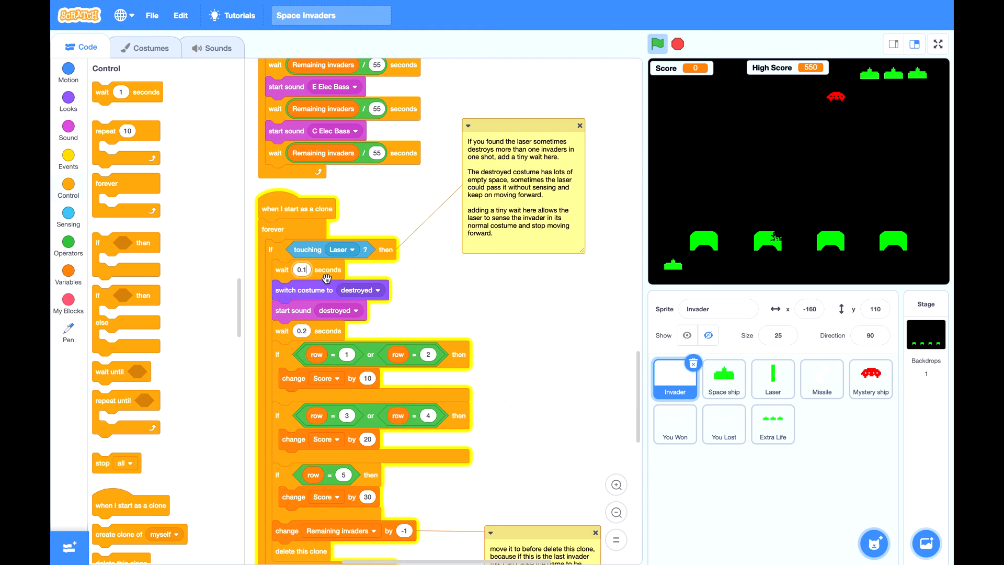
mouse_move(319, 301)
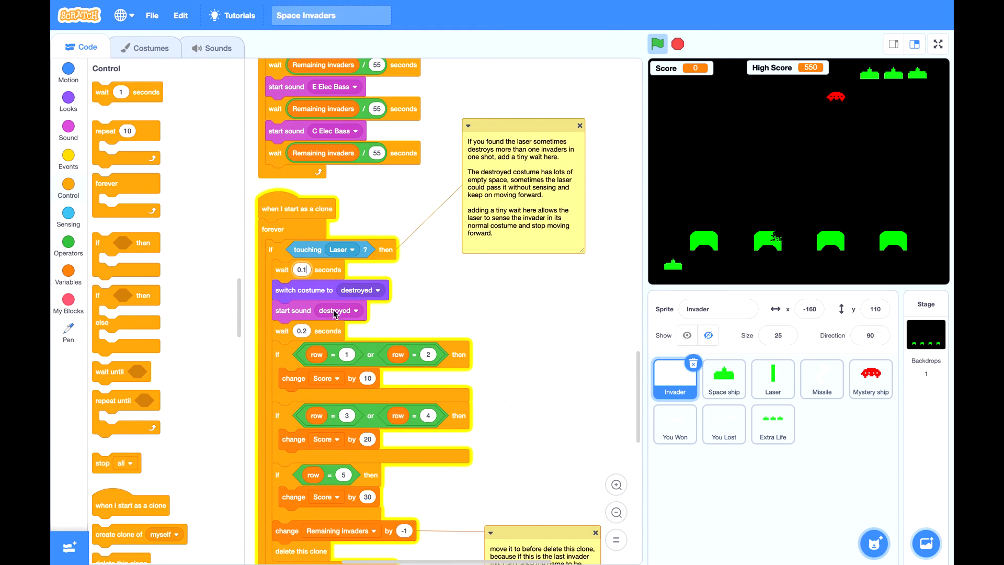
mouse_move(354, 264)
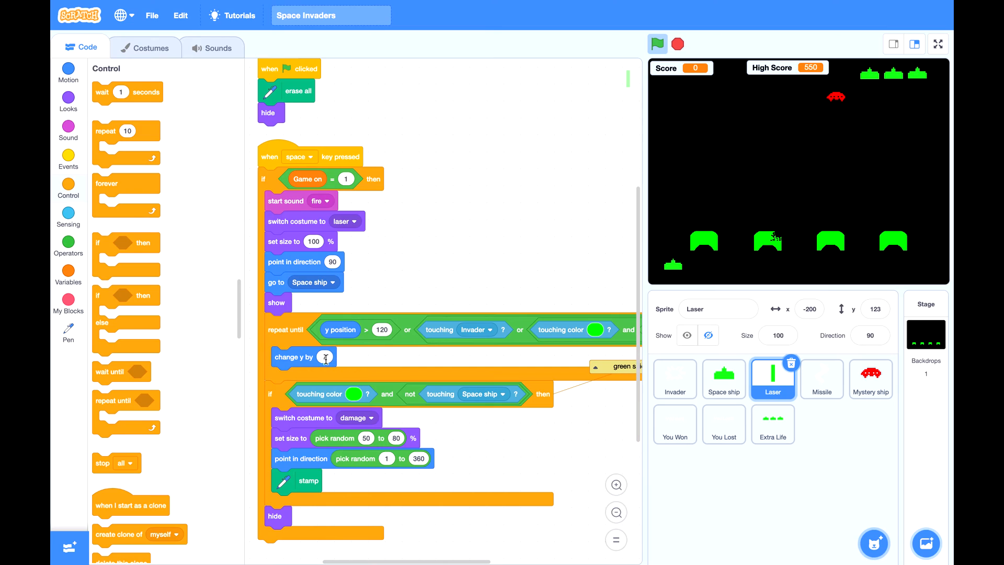
Set the Laser's 'change y by' to 7 and view the Invader's destroyed costume
text(7)
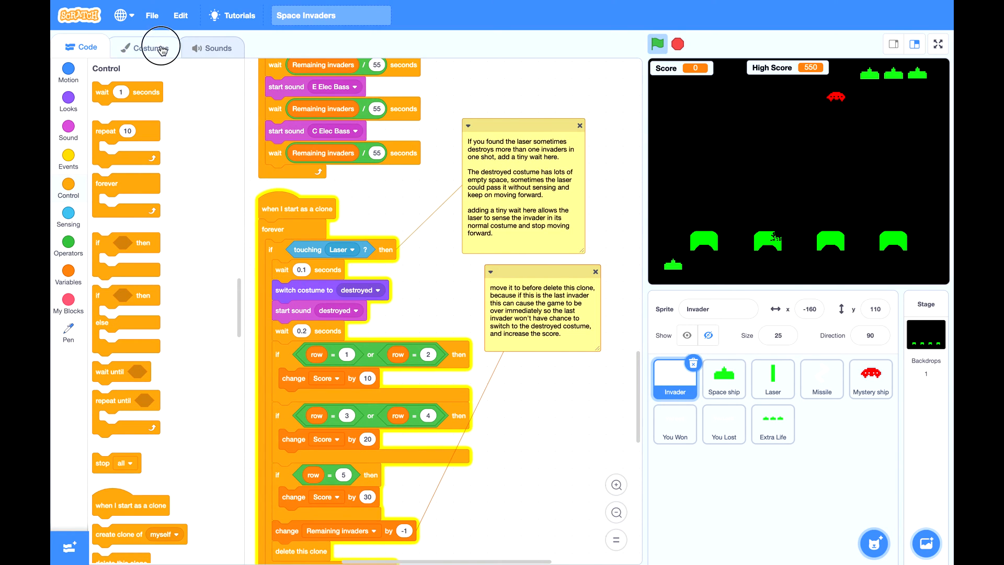
click(151, 48)
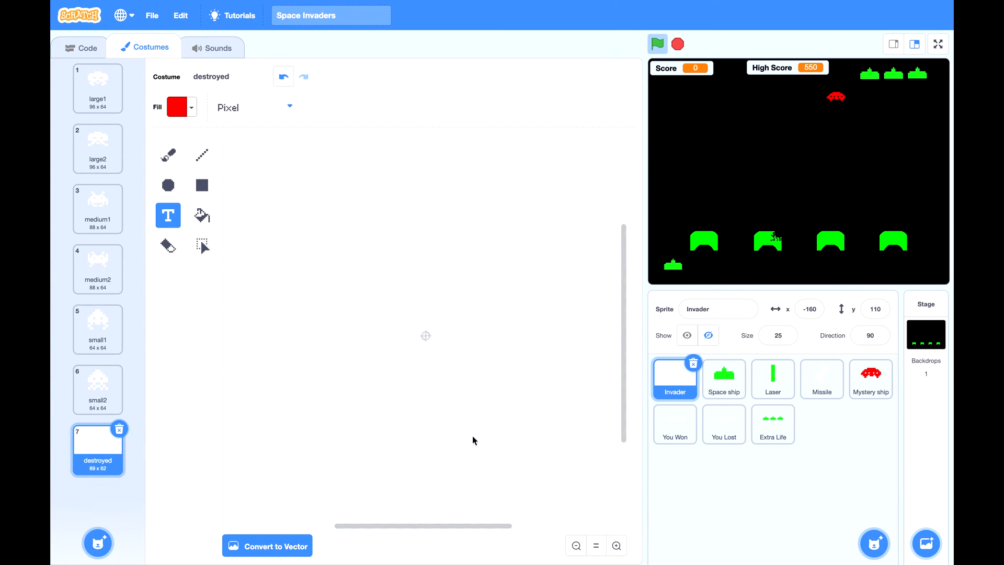
mouse_move(417, 342)
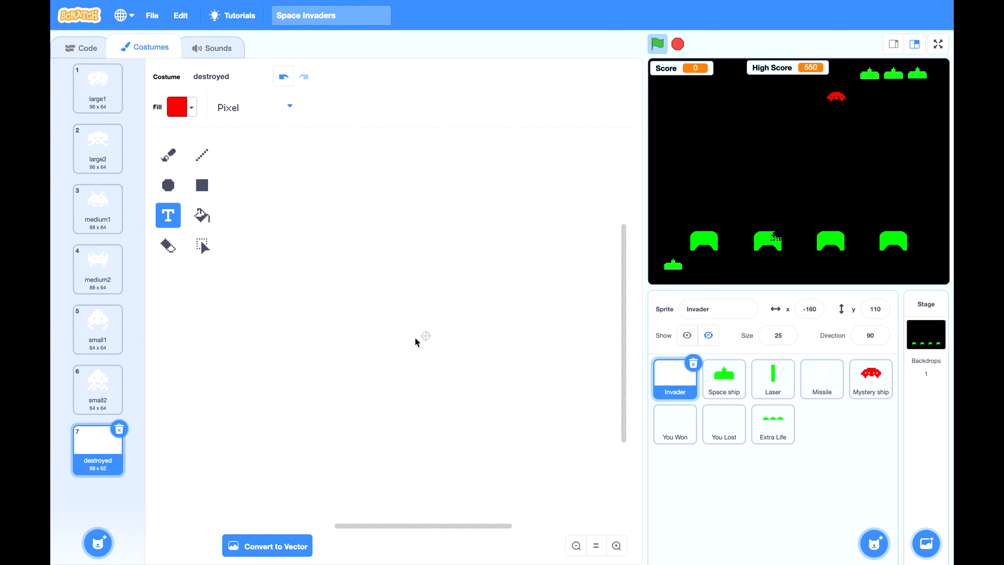
click(84, 47)
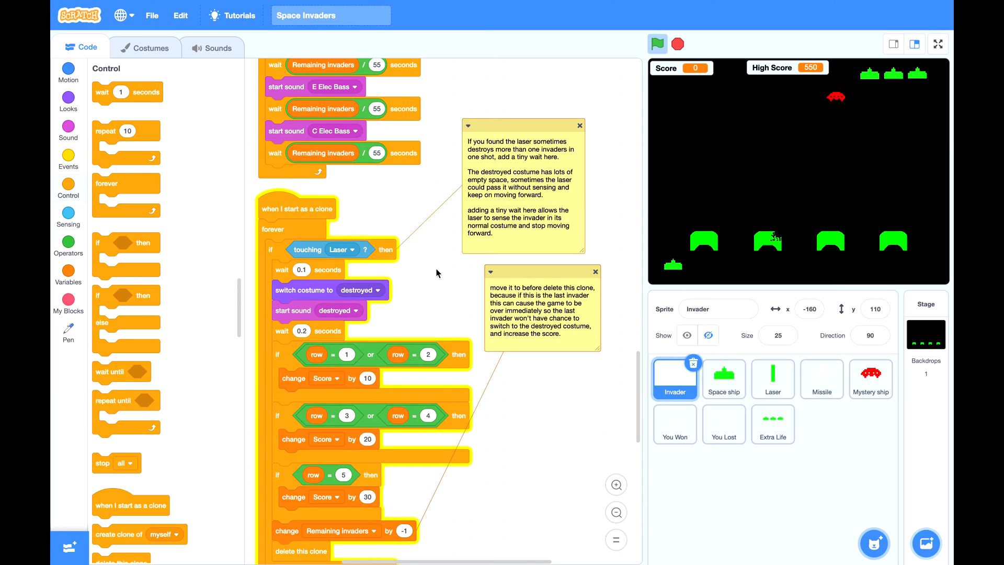
mouse_move(339, 279)
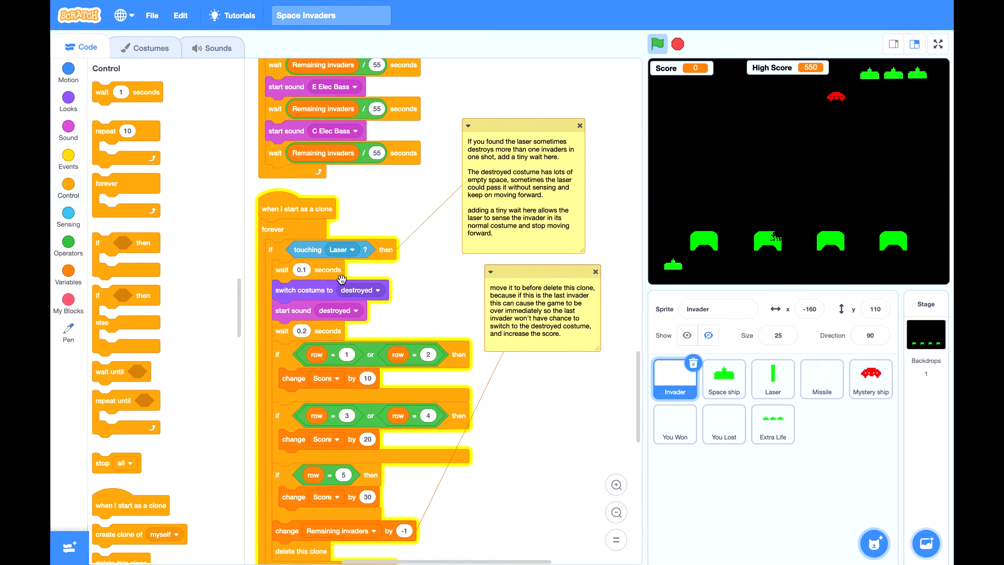
mouse_move(398, 311)
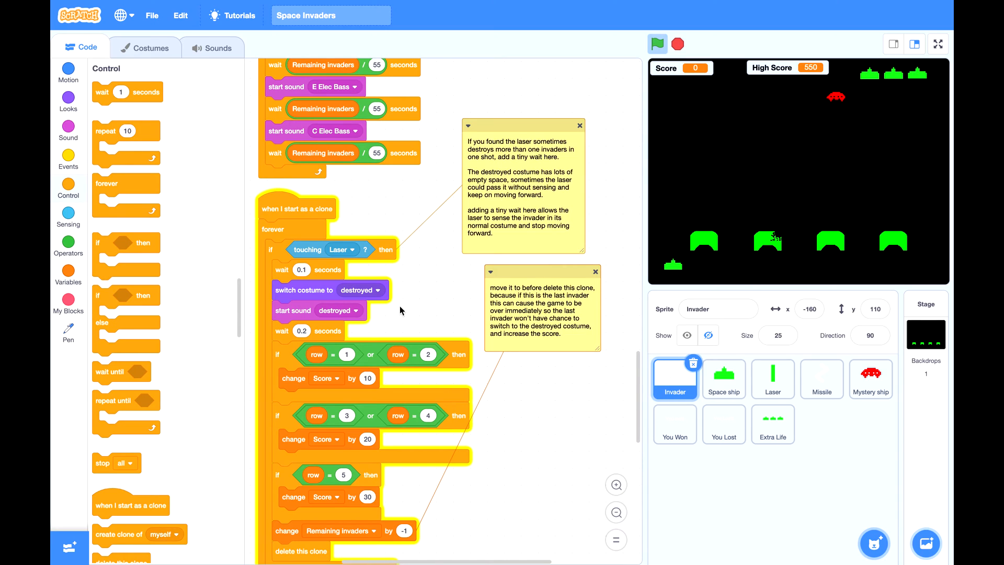
mouse_move(511, 402)
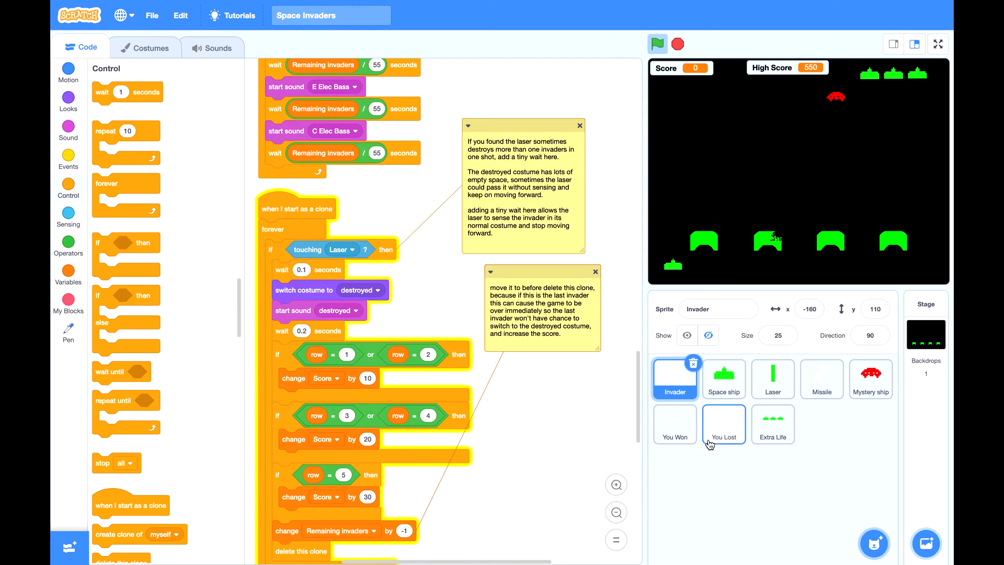
Add 'set Game on to 0' above 'stop all' in the You Lost receive script
click(724, 424)
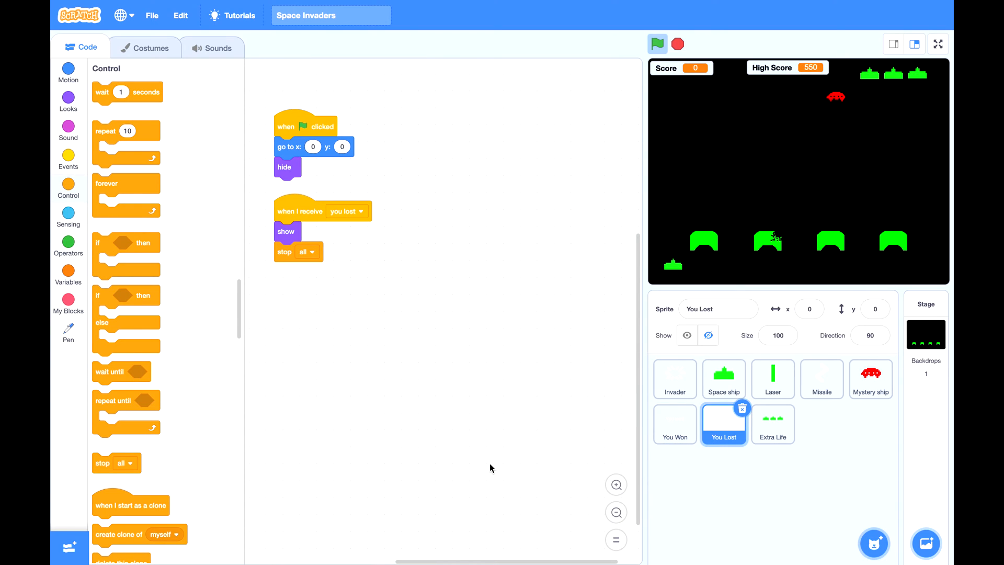
mouse_move(312, 272)
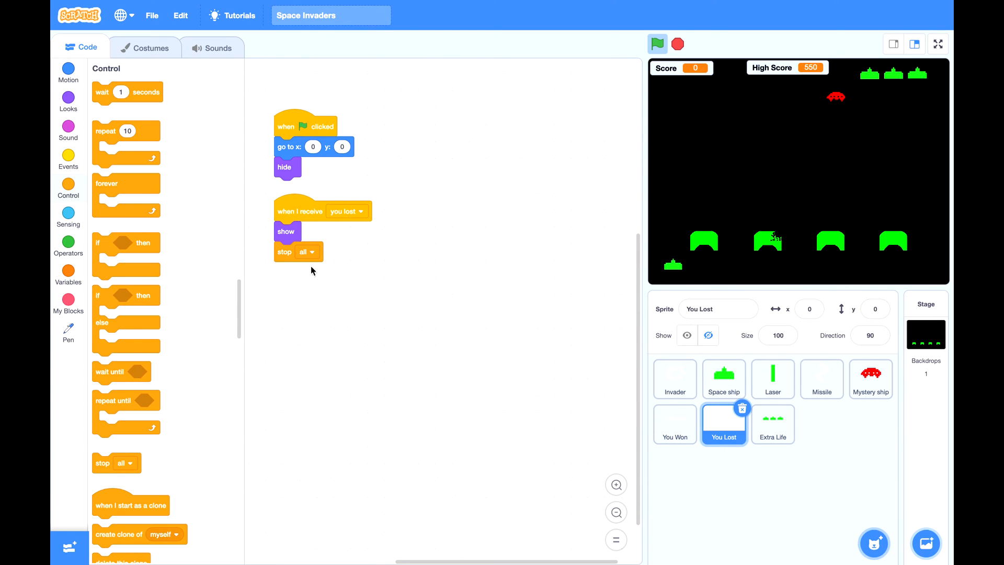
click(68, 240)
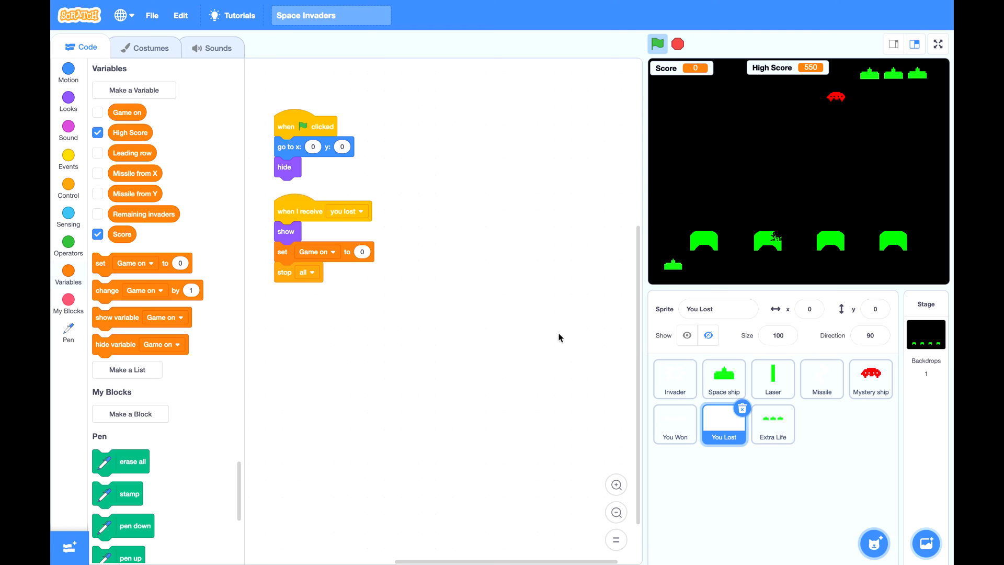
mouse_move(674, 271)
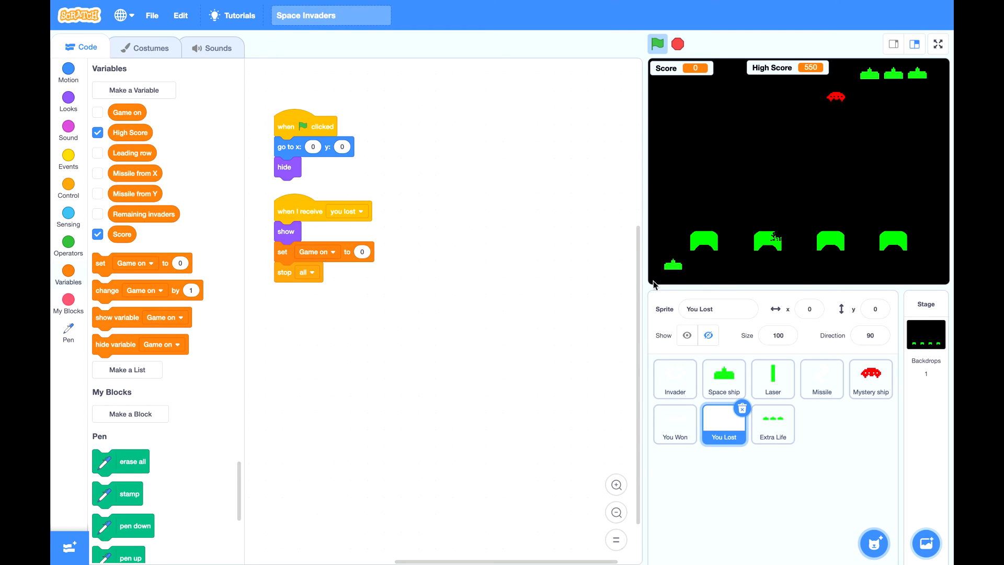
mouse_move(514, 371)
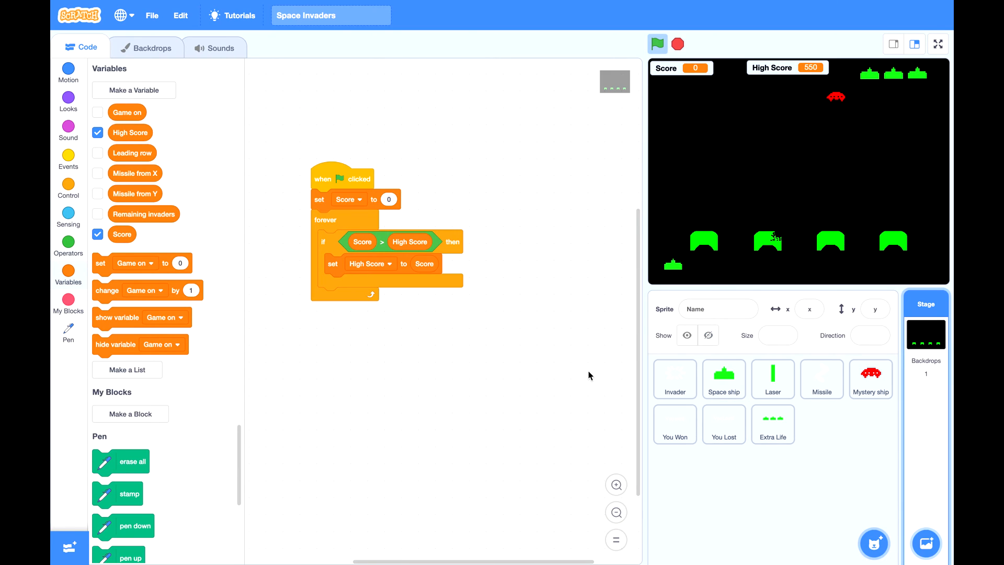
mouse_move(617, 125)
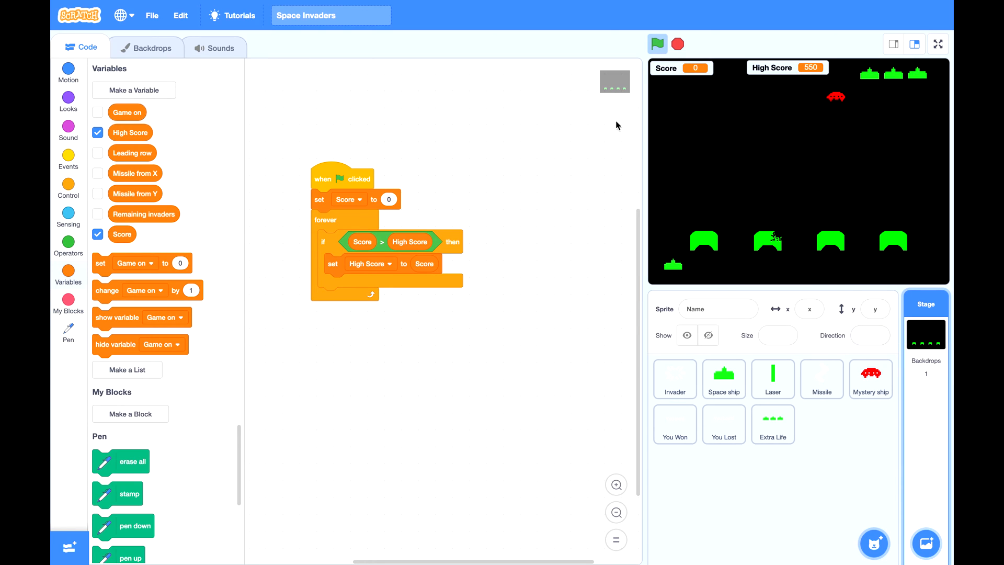
Type a SCORE text label at the top-left of the backdrop
click(150, 47)
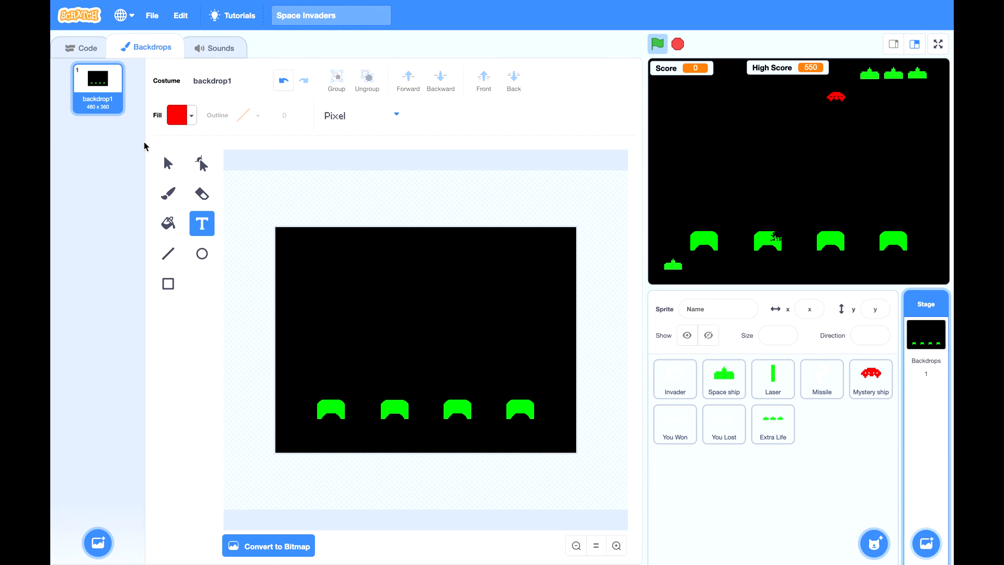
mouse_move(310, 253)
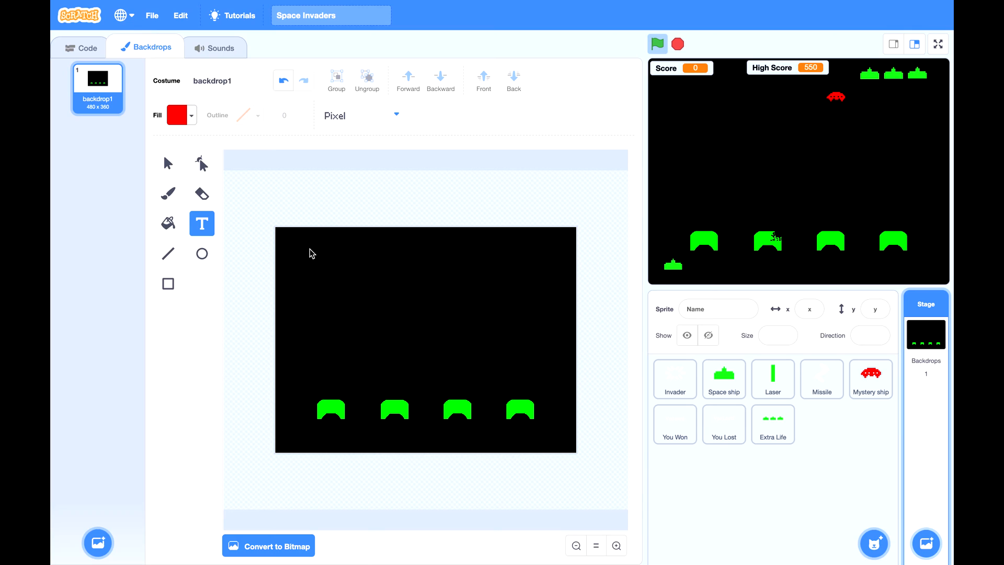
mouse_move(322, 248)
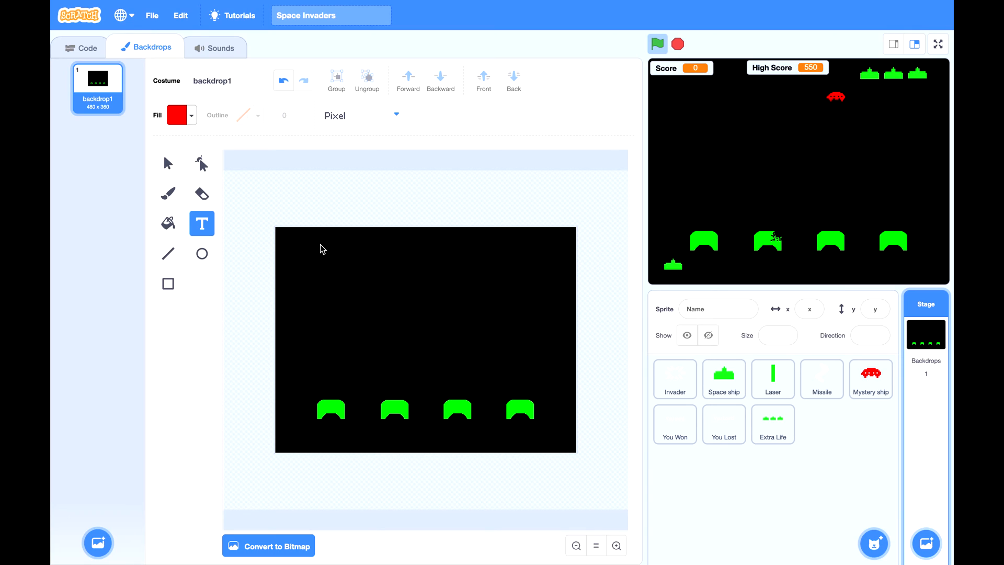
click(318, 244)
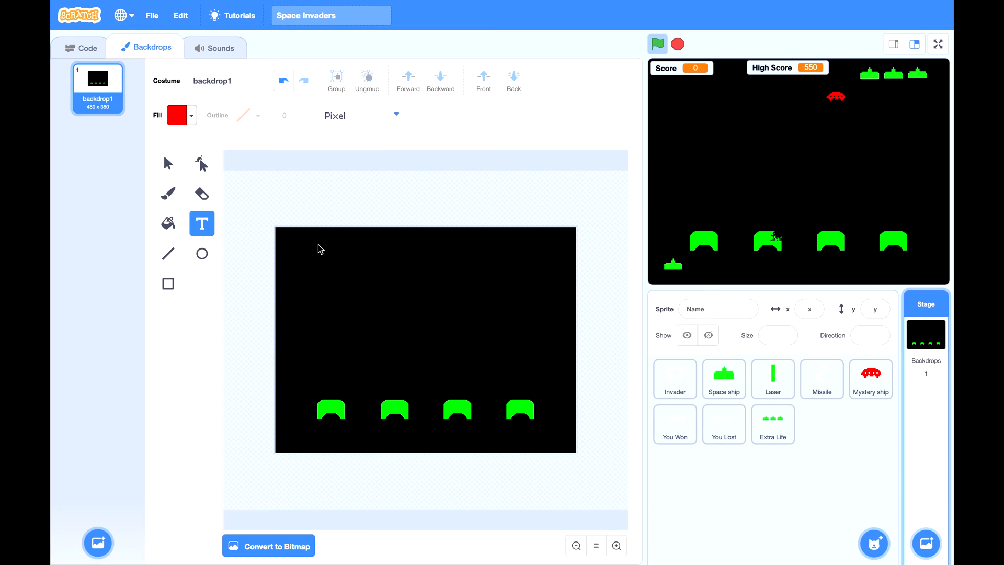
mouse_move(272, 245)
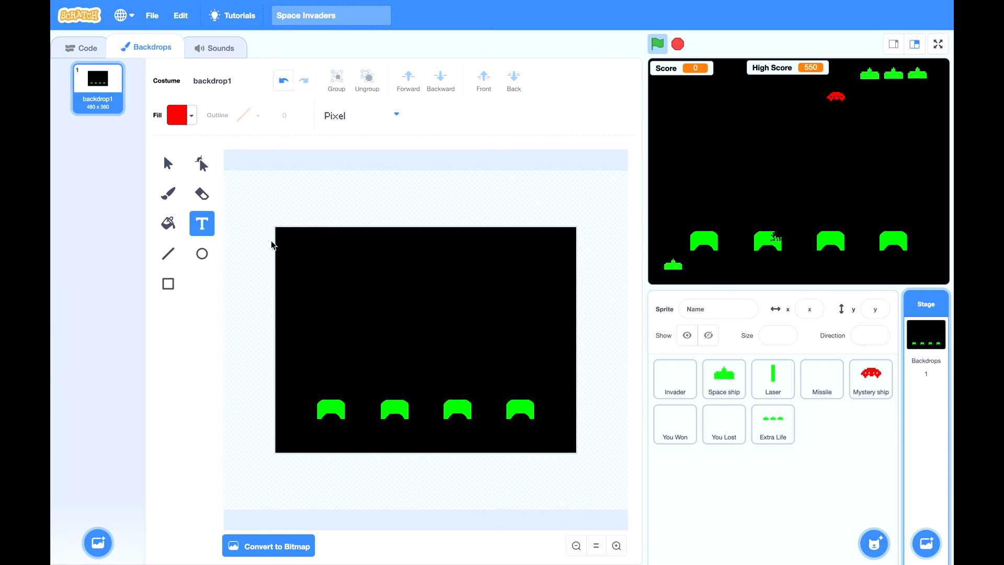
click(288, 242)
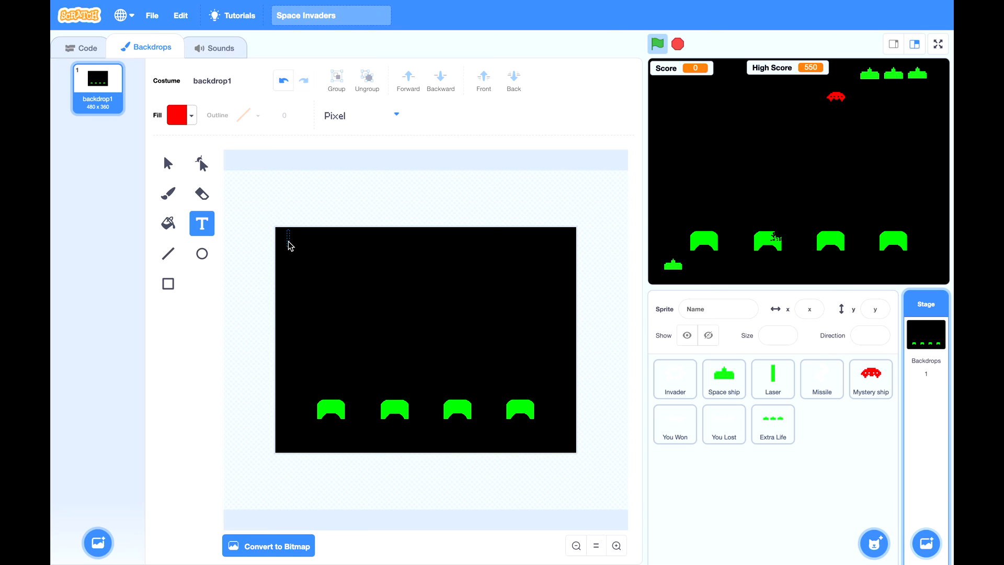
text(SCORE)
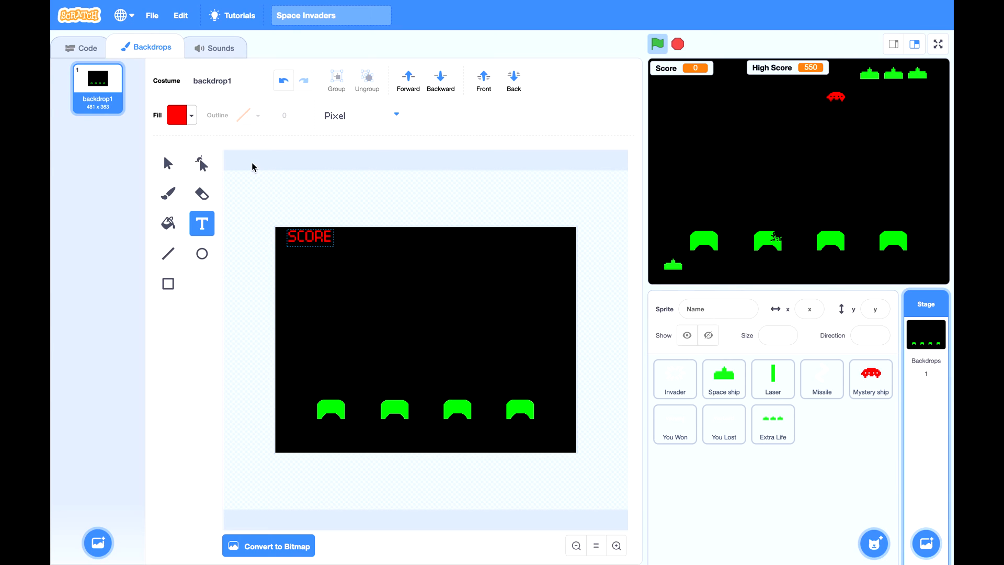
Turn the SCORE text white with saturation 0, then select the HIGH label
click(182, 115)
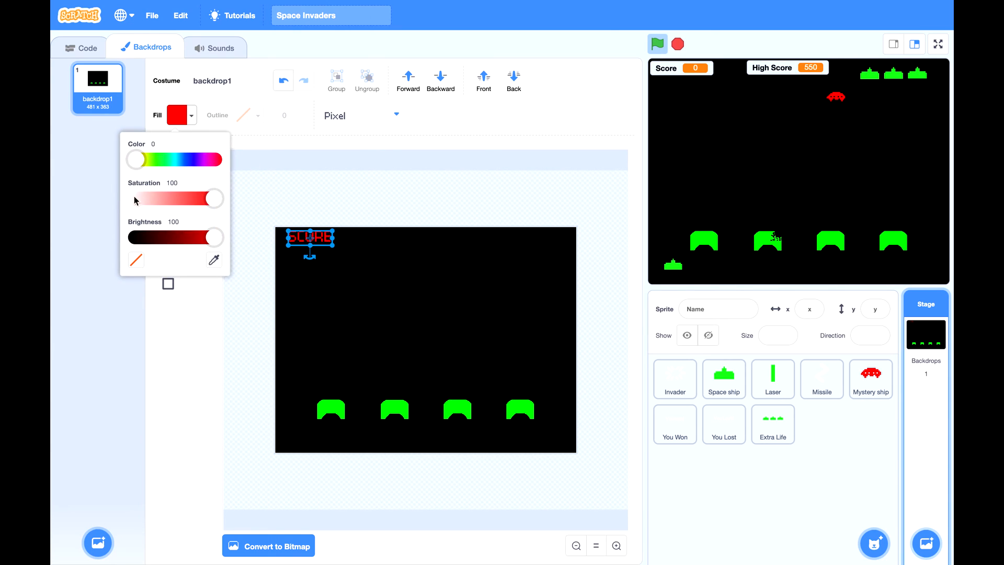
drag(215, 198, 131, 197)
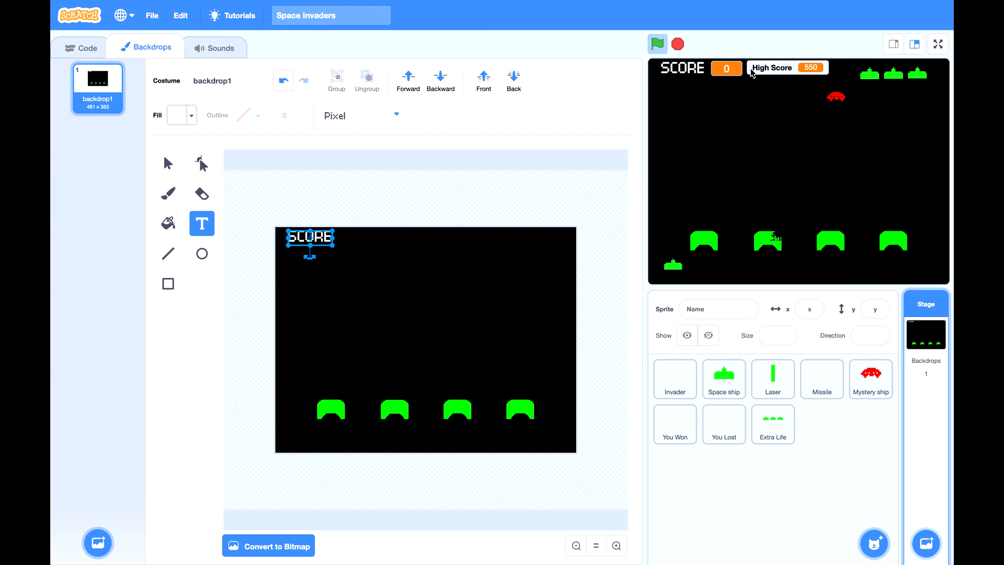
mouse_move(366, 237)
text(HIGH)
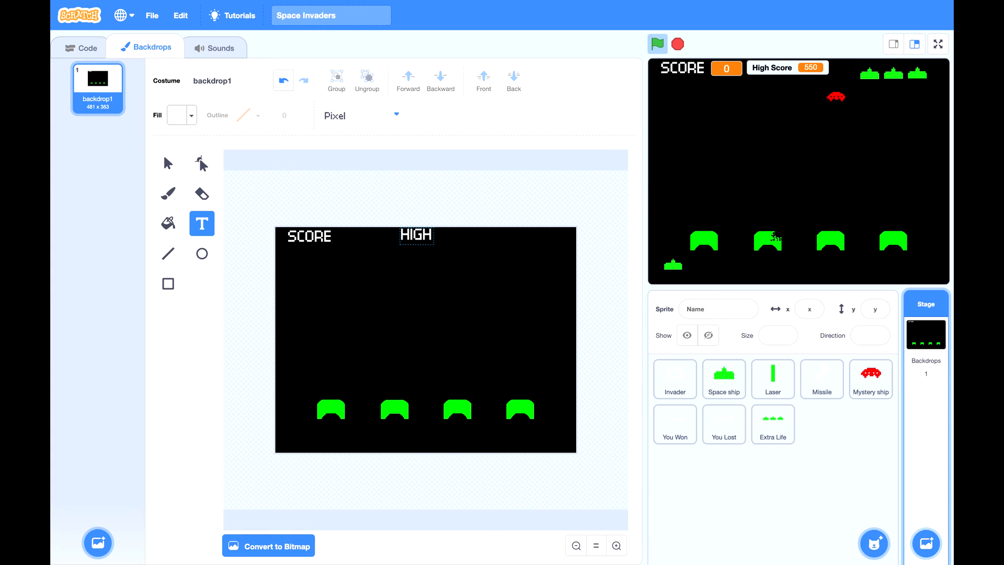
click(416, 235)
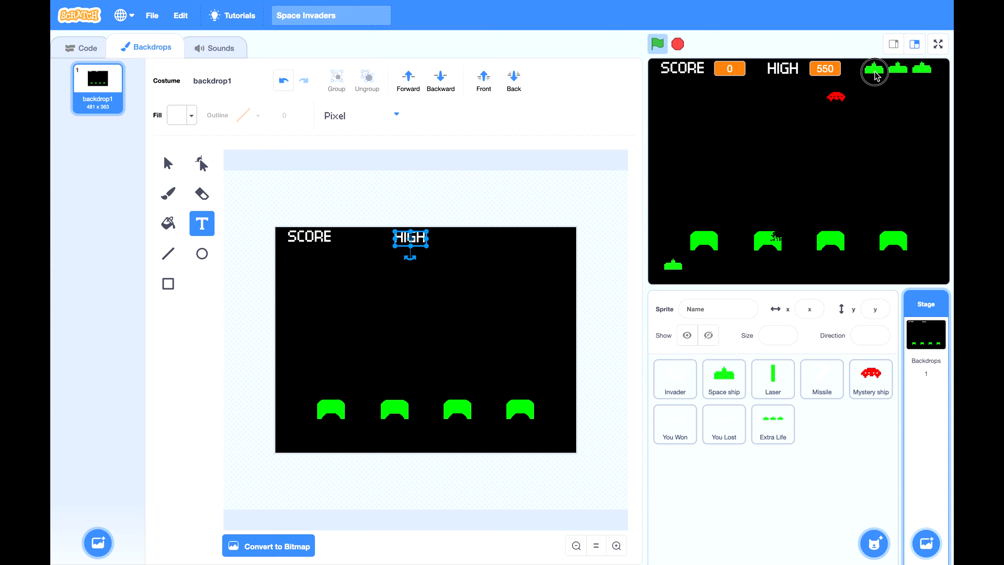
Change Extra Life's 'go to' from x 113, y 154 to x 124, y 160, then test-run
click(773, 425)
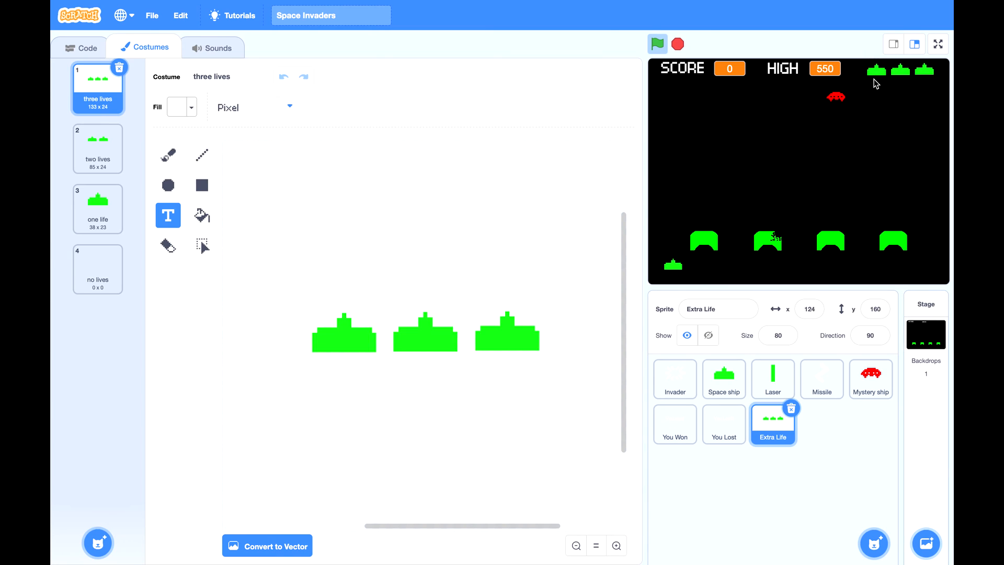
click(78, 47)
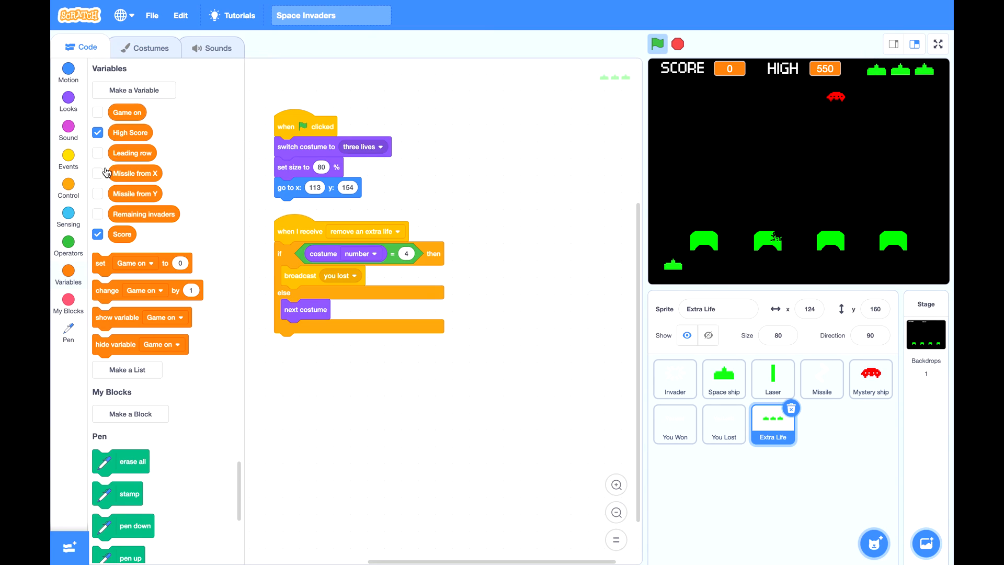
click(68, 101)
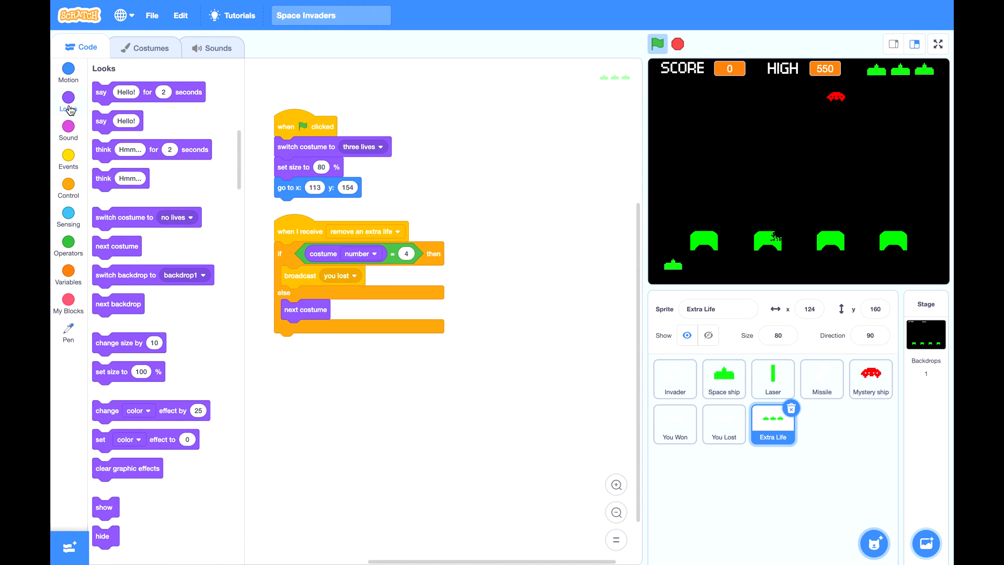
mouse_move(69, 80)
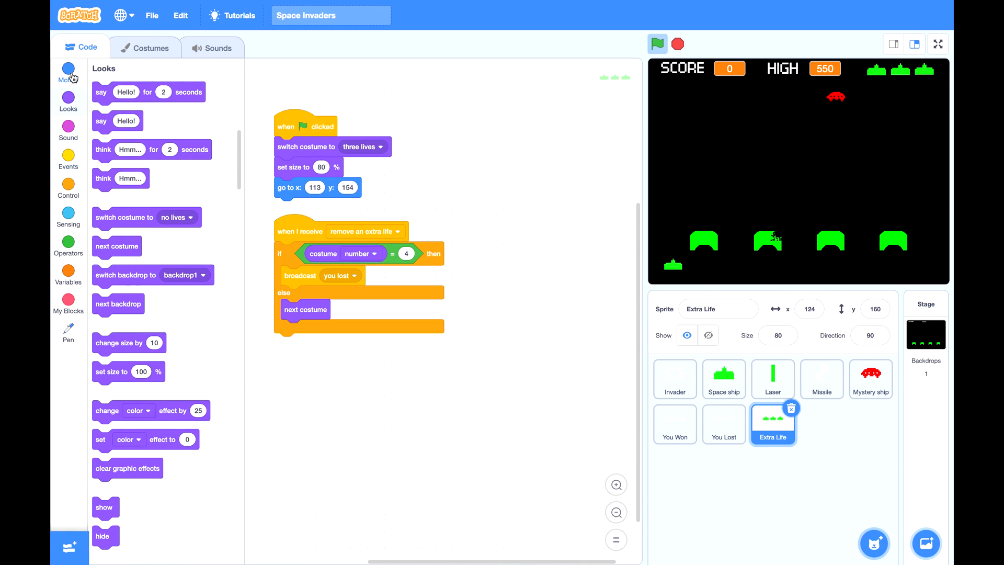
click(67, 70)
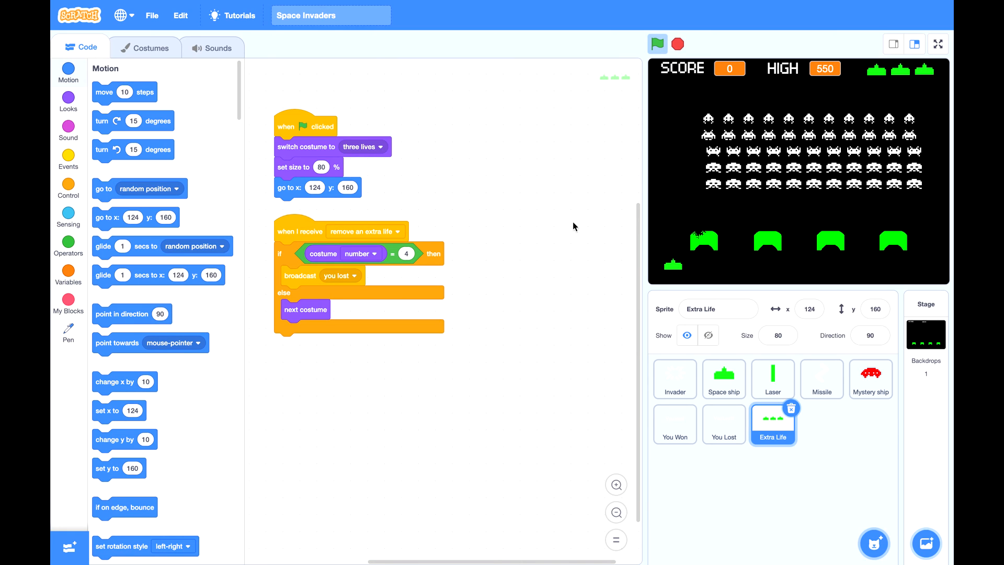
click(657, 44)
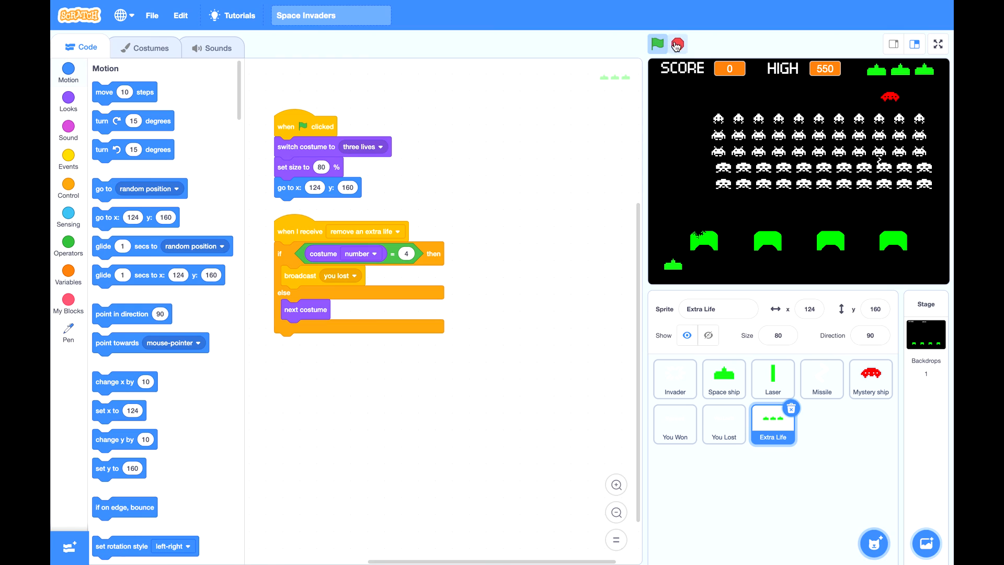
click(657, 43)
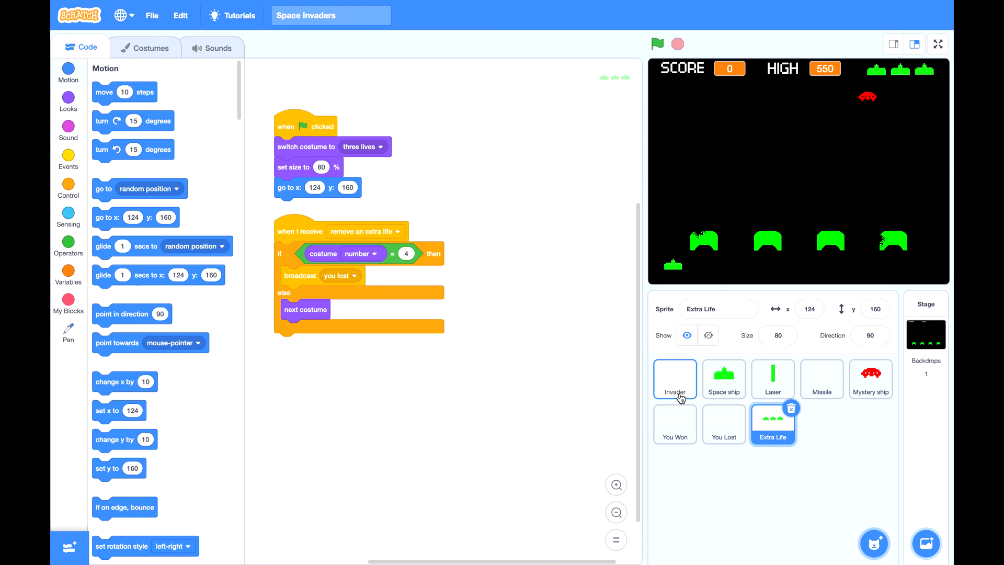
Set the Mystery ship's start wait to 10 seconds and random delay to 8-20
click(871, 378)
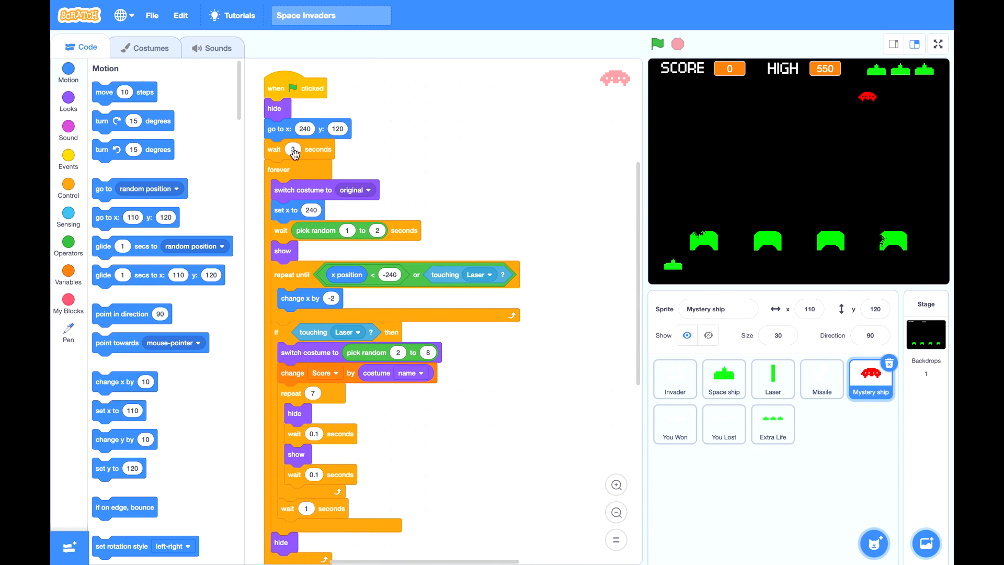
text(10)
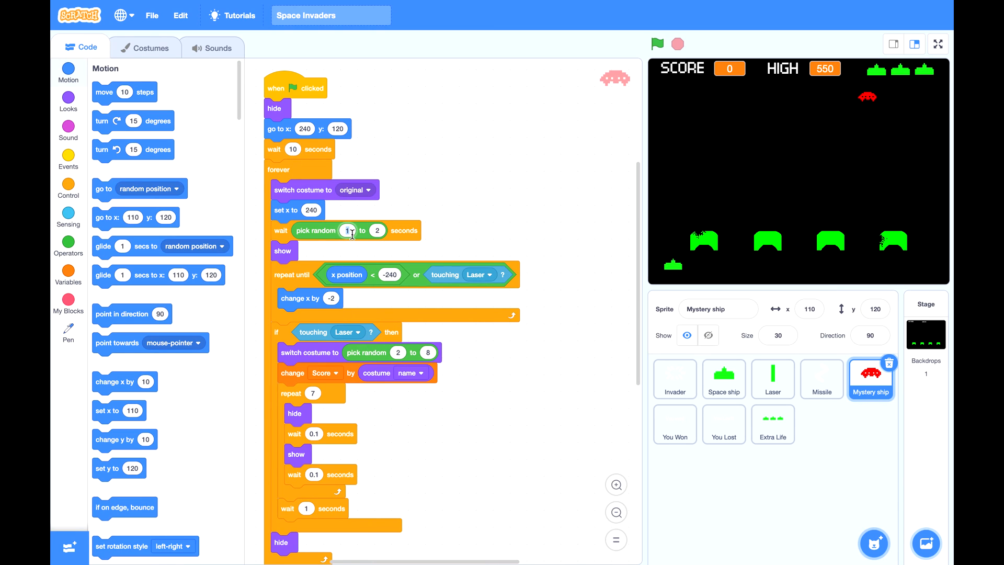
mouse_move(349, 240)
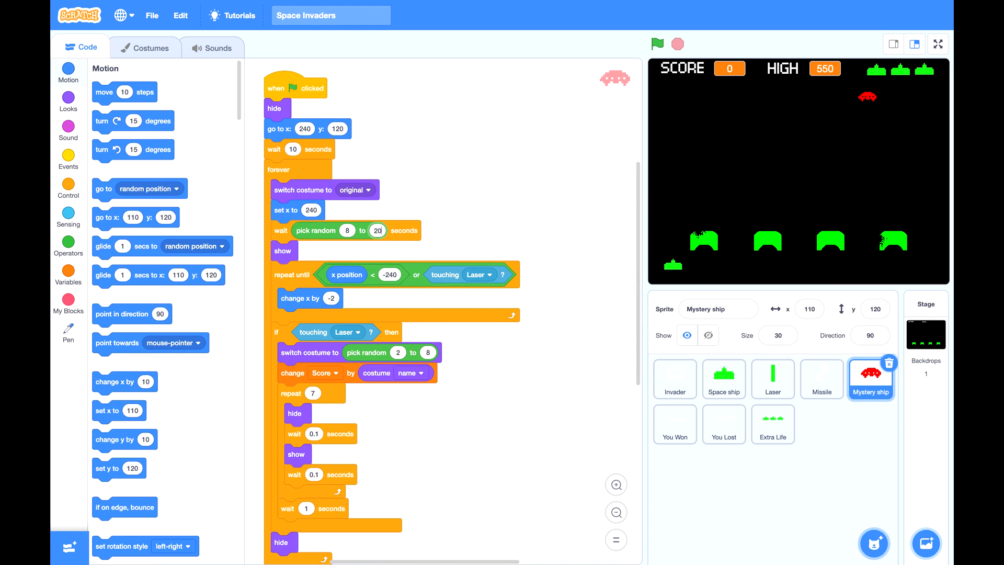
mouse_move(508, 180)
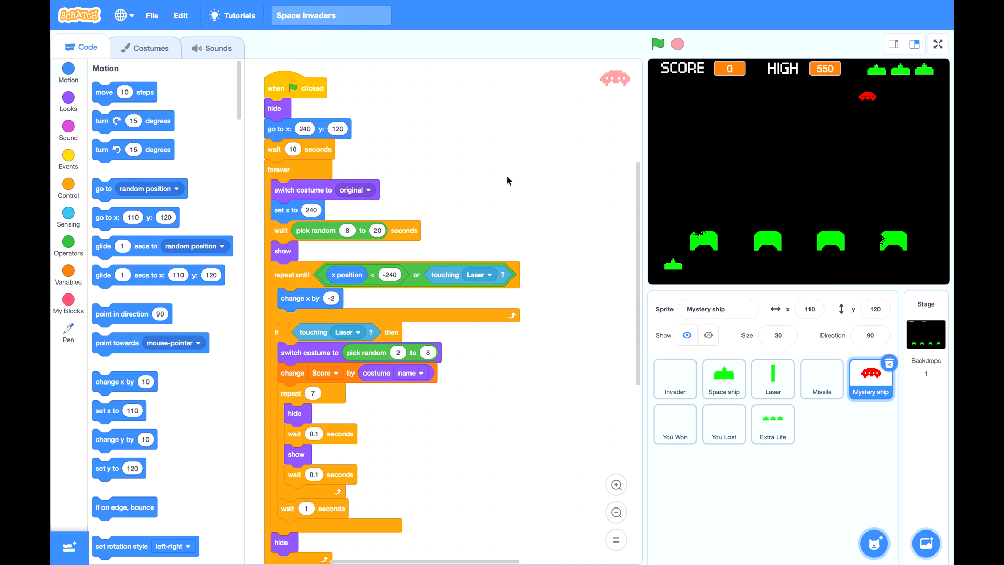